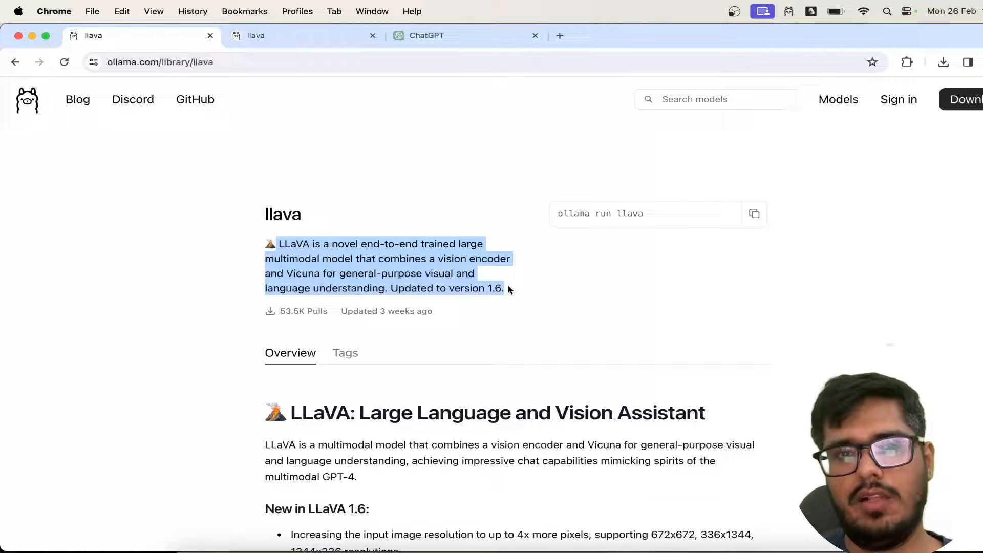
Step: Scroll through the current Ollama page, then navigate to ollama.com/download
scroll(down, 3)
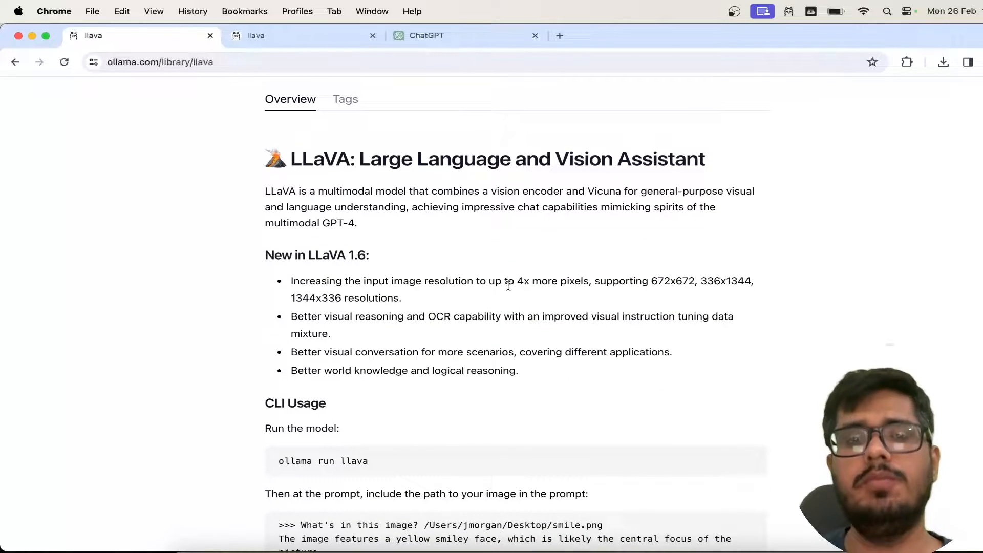
scroll(down, 3)
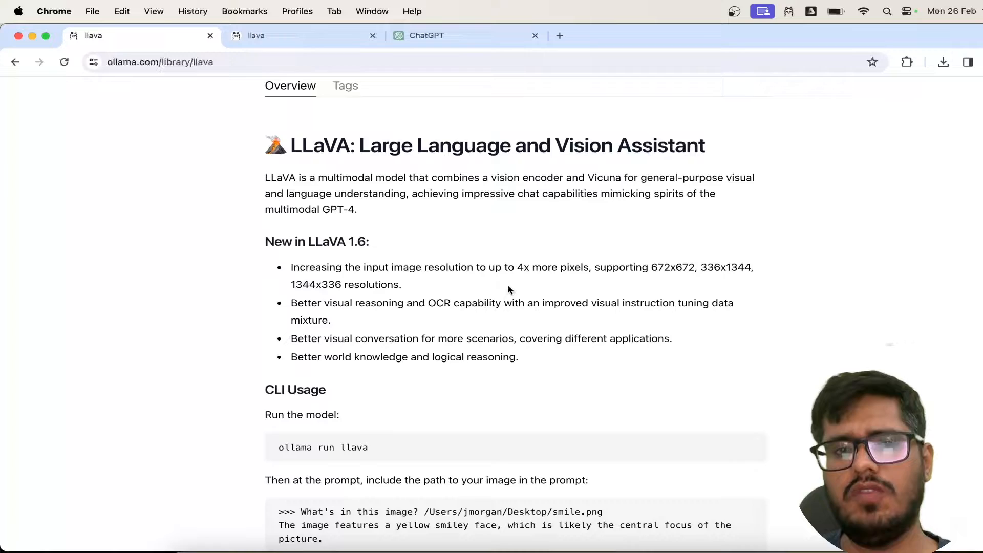
scroll(down, 3)
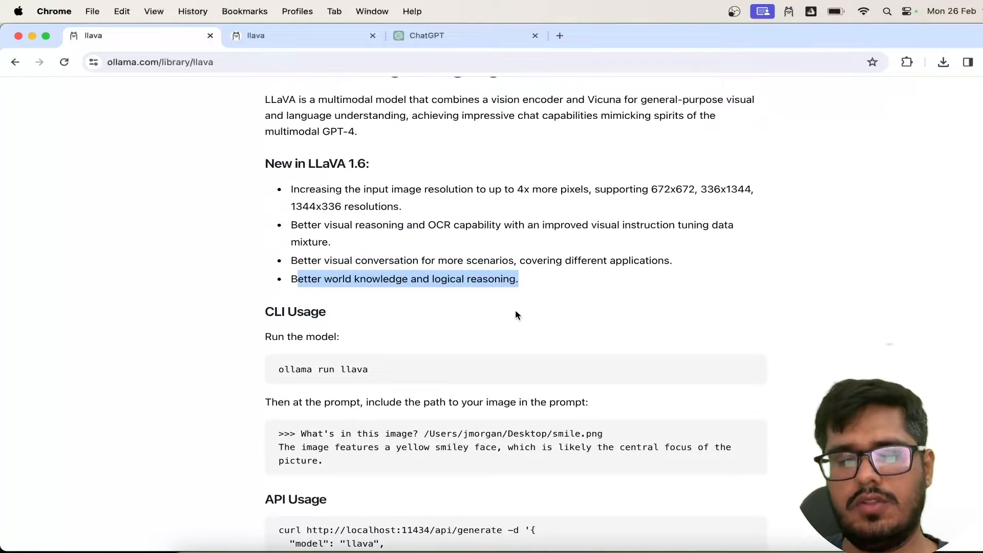
scroll(up, 3)
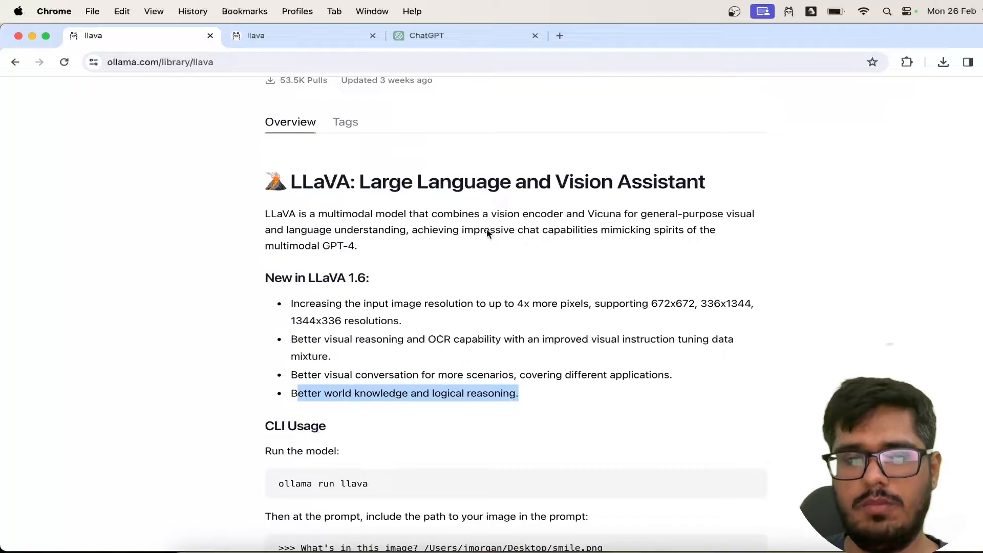
scroll(down, 3)
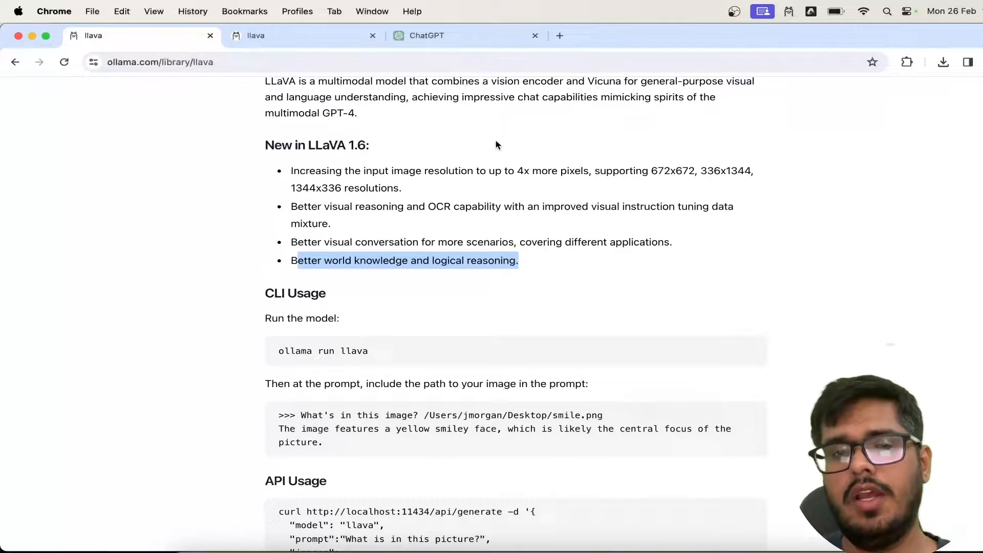
click(534, 35)
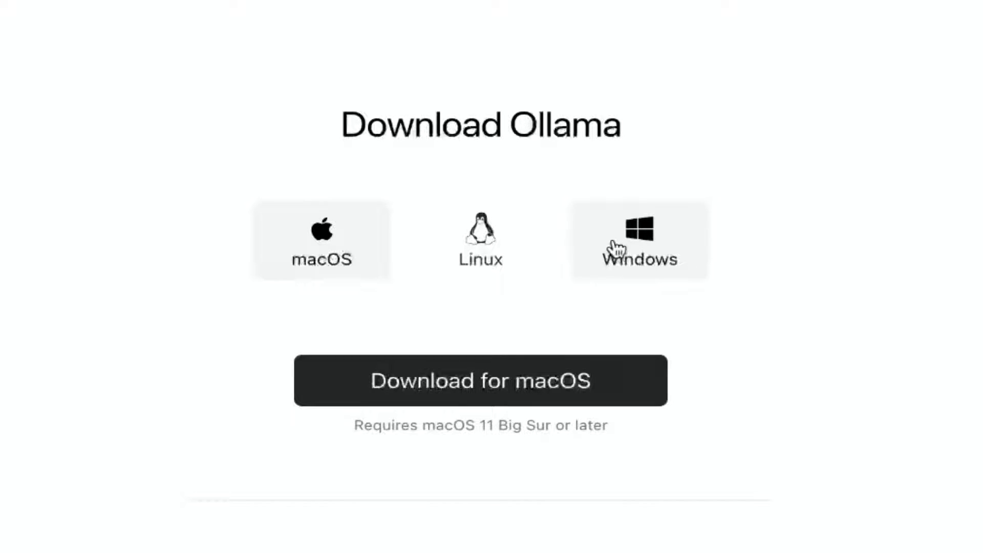
mouse_move(608, 260)
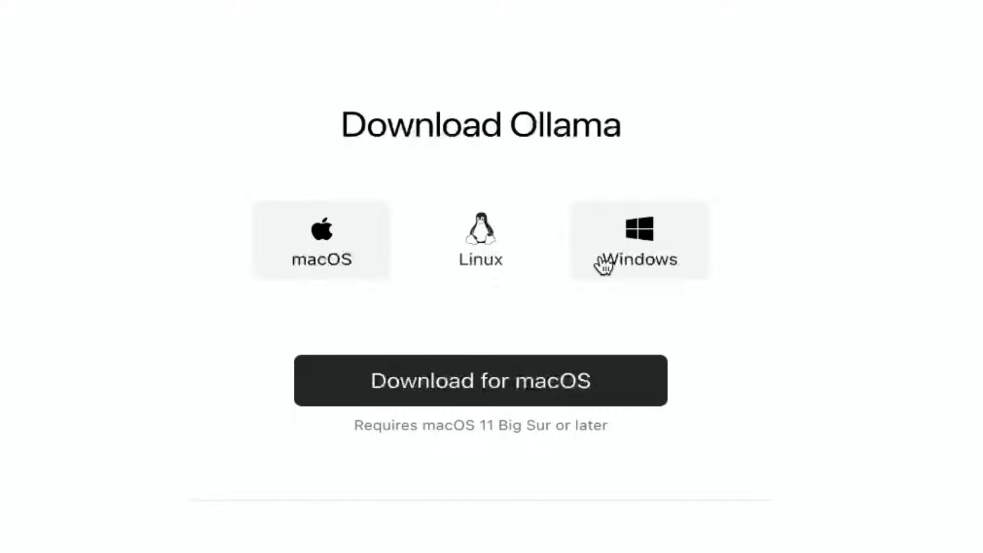
Step: Check the Windows installer option, then switch back to the macOS download
click(638, 239)
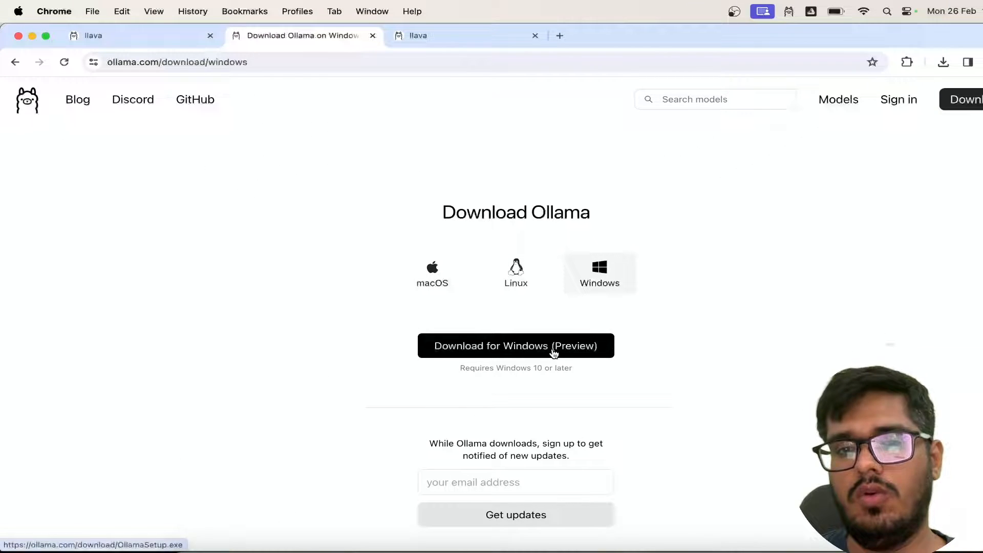
click(432, 274)
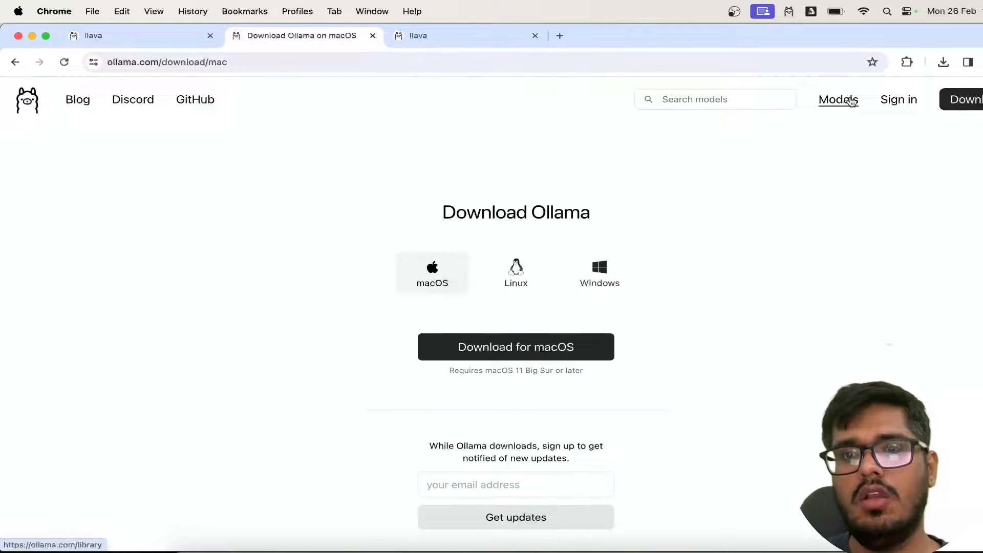
Step: From the Models library choose llava and select its 'ollama run llava' command
click(837, 100)
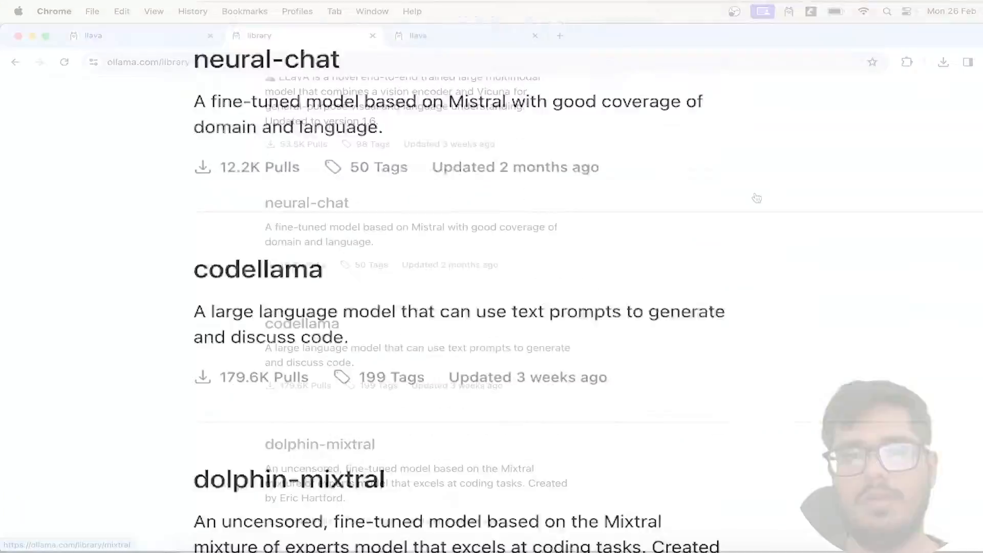
scroll(up, 3)
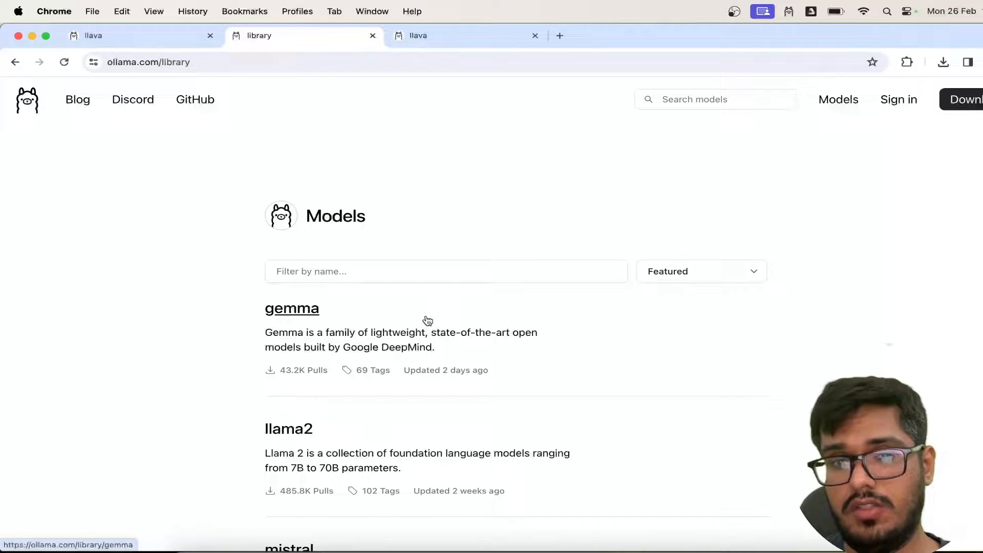
scroll(down, 3)
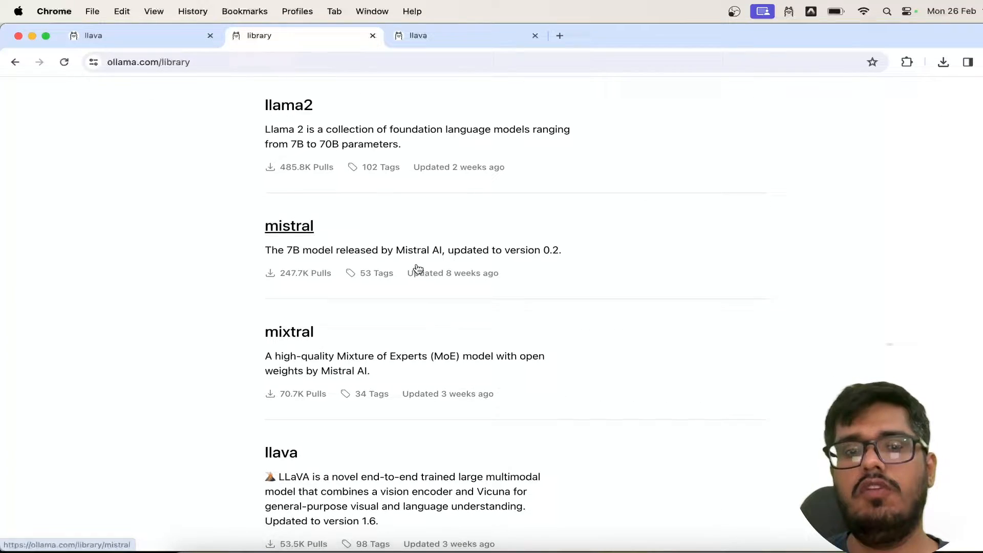
click(281, 451)
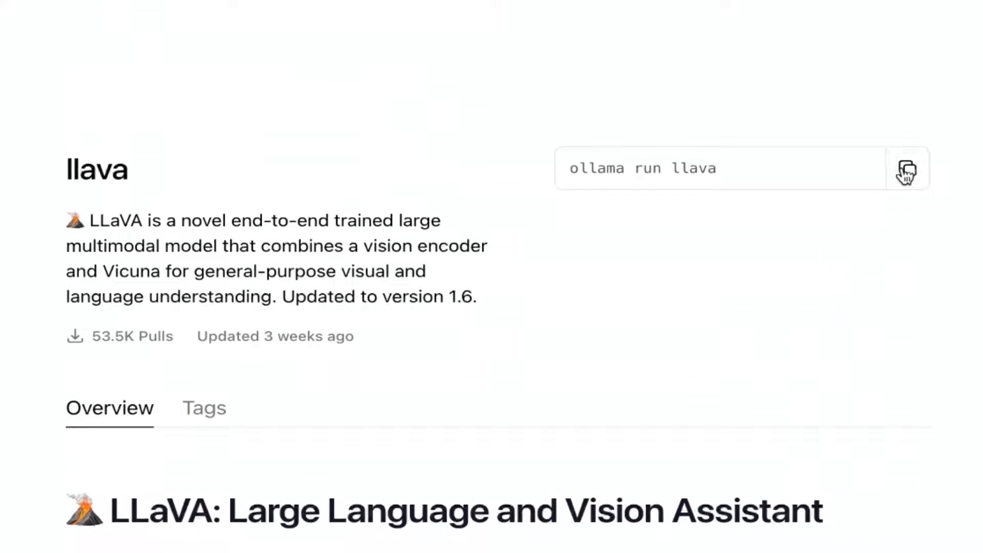
mouse_move(629, 181)
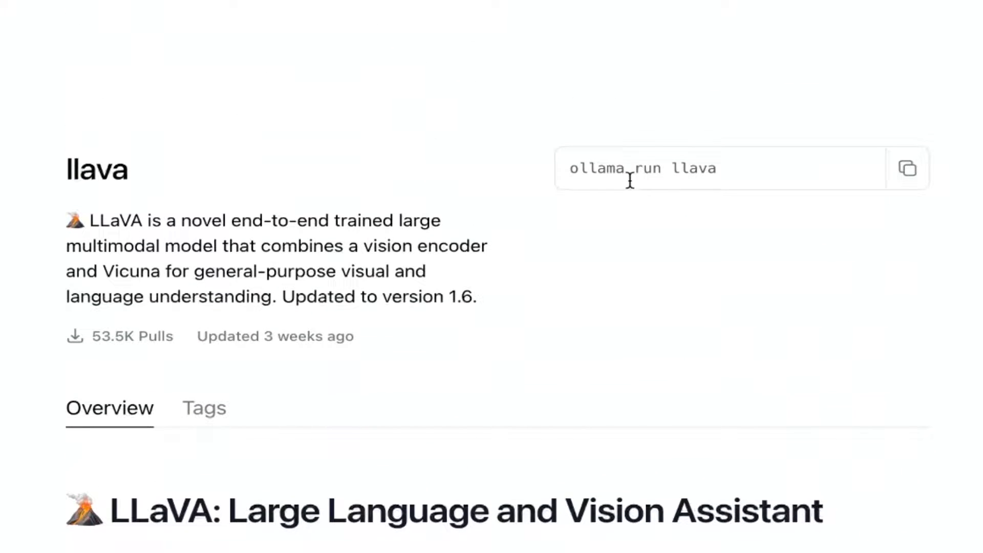
click(907, 168)
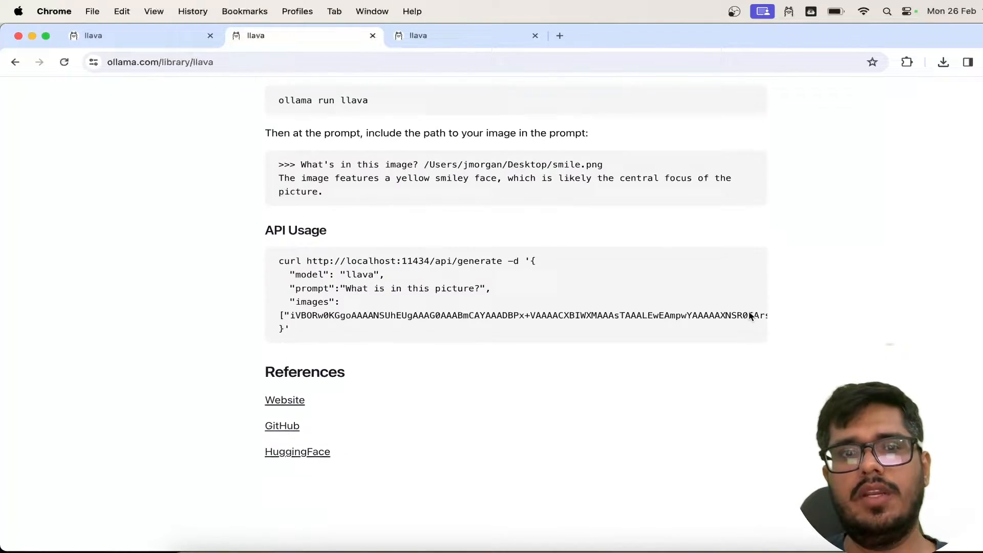
scroll(up, 3)
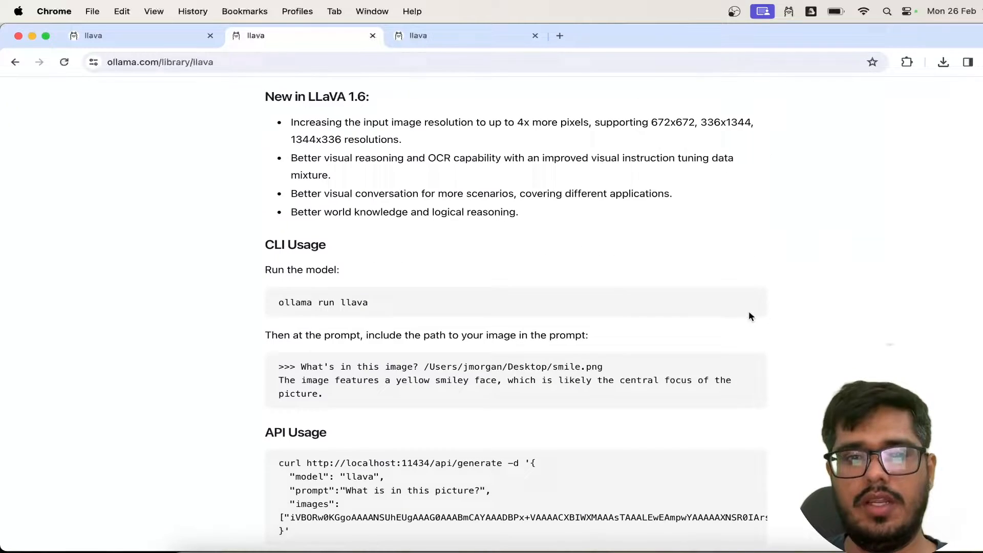
scroll(down, 3)
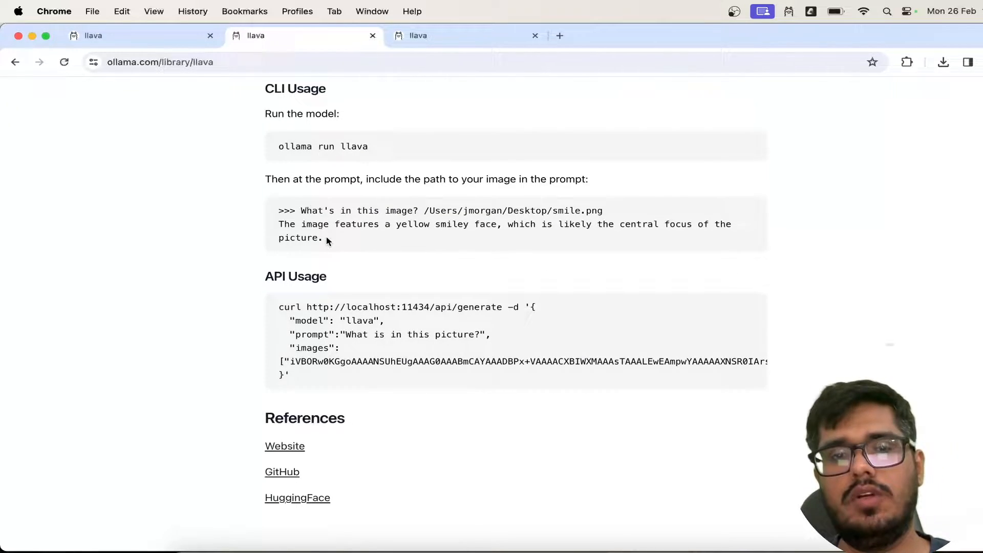
mouse_move(295, 387)
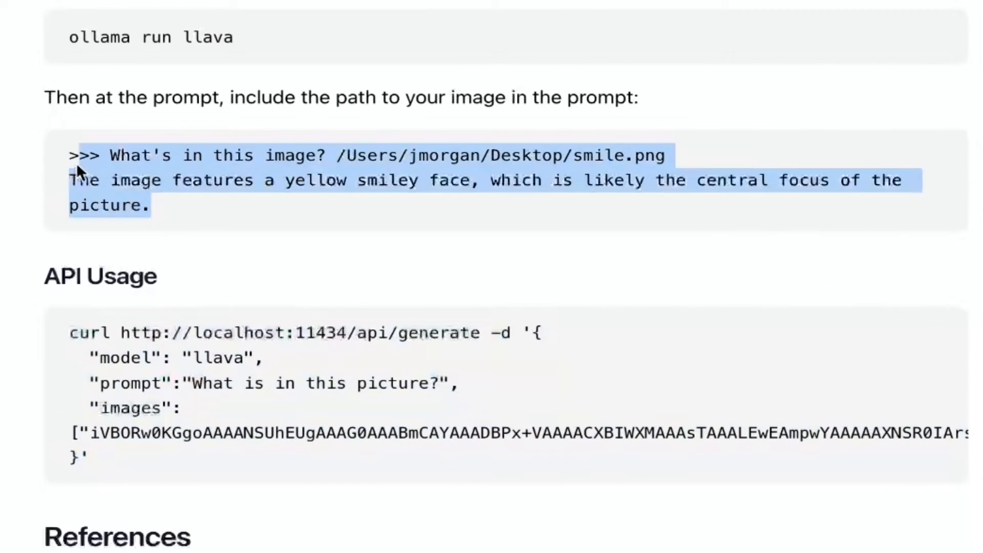
double_click(139, 155)
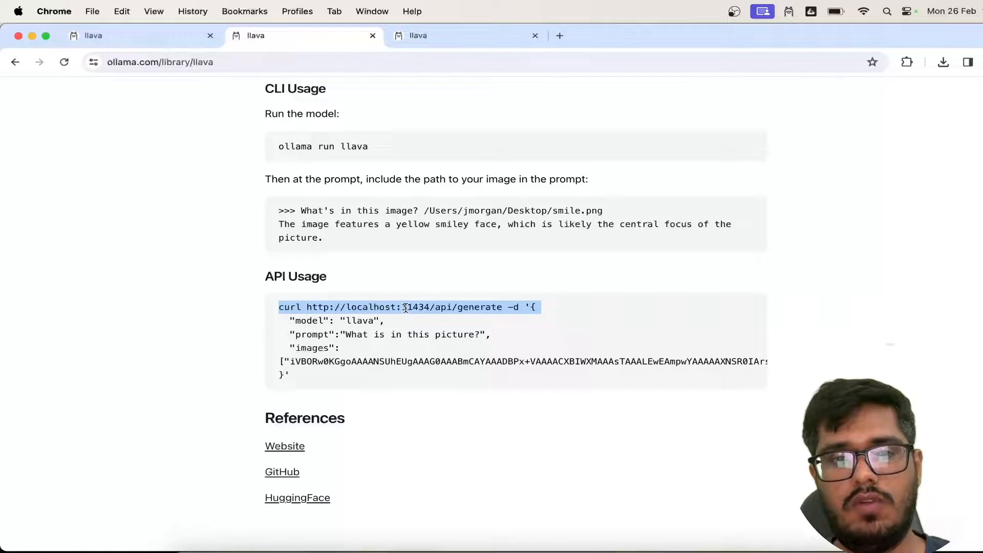
click(429, 306)
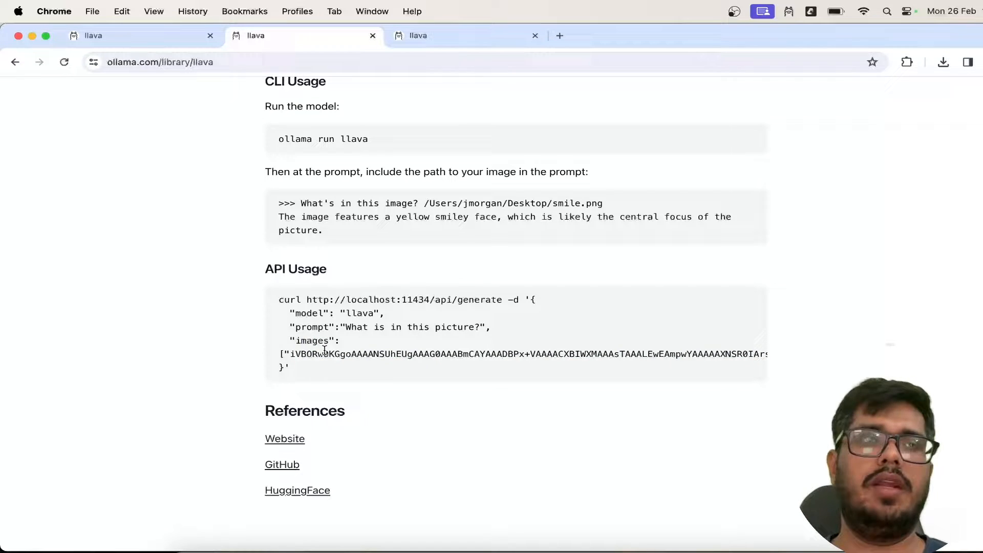
mouse_move(367, 452)
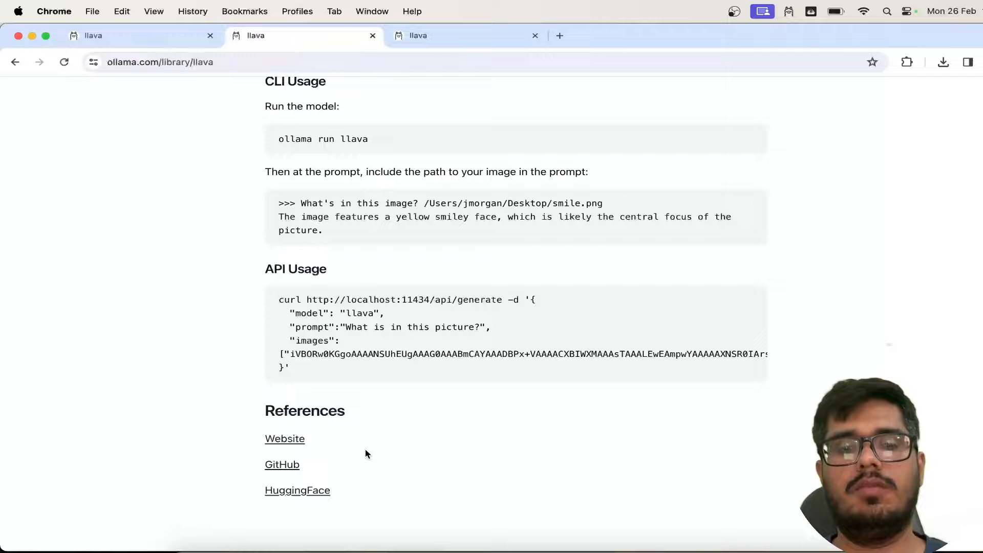
mouse_move(283, 439)
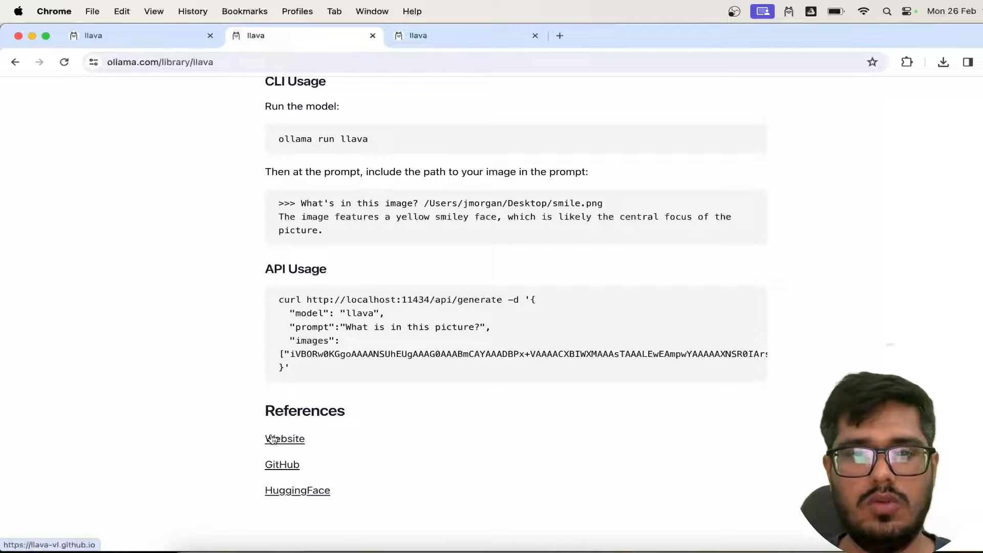
click(284, 439)
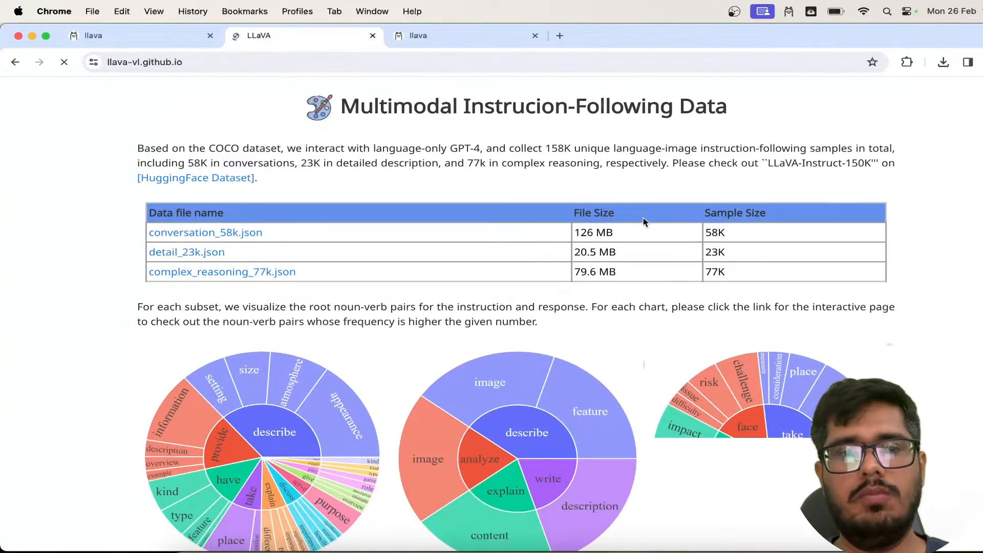
scroll(down, 3)
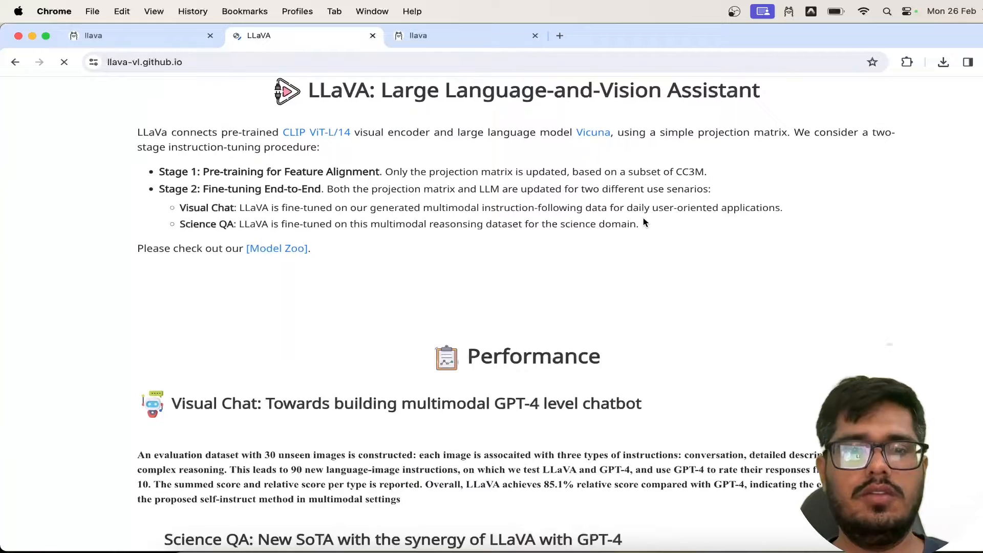
scroll(down, 3)
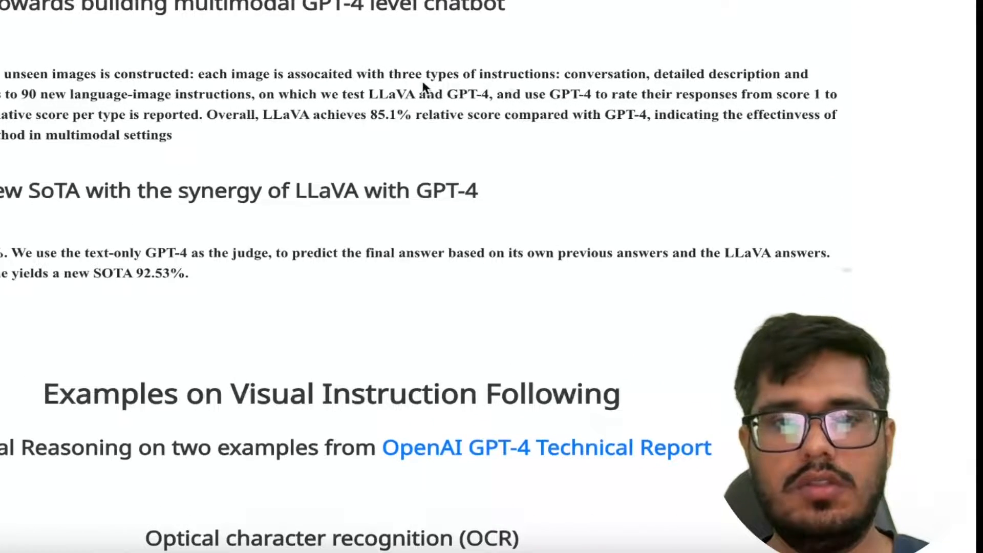
scroll(up, 3)
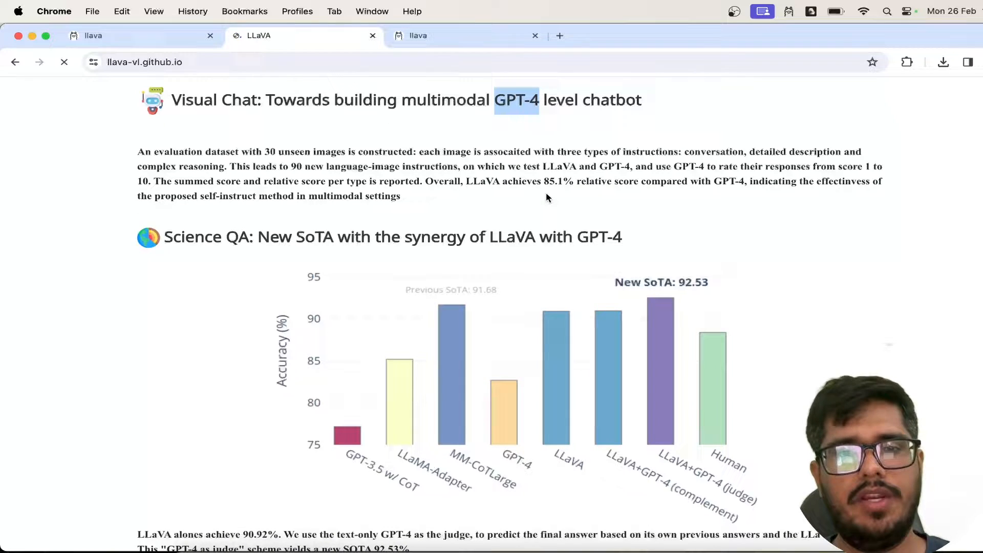
scroll(down, 3)
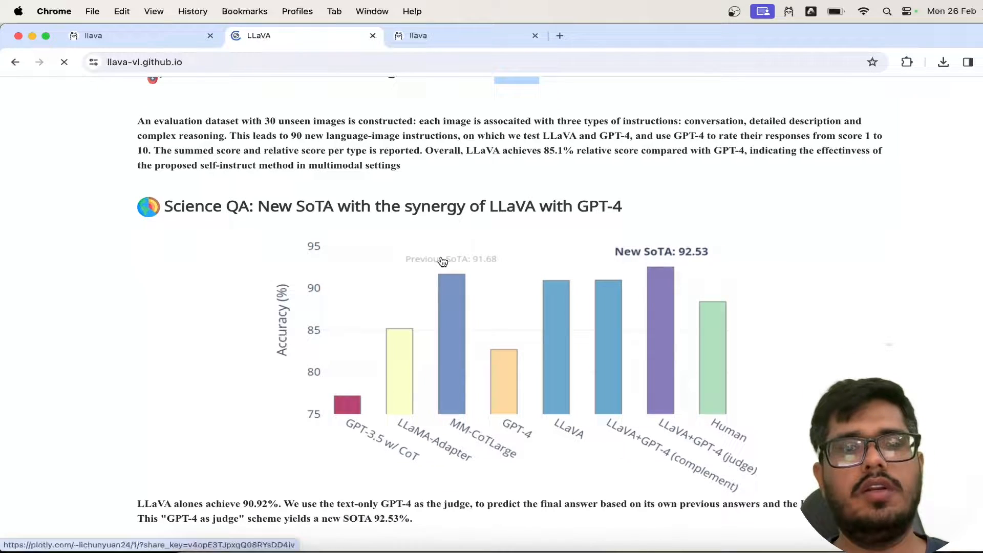
scroll(down, 3)
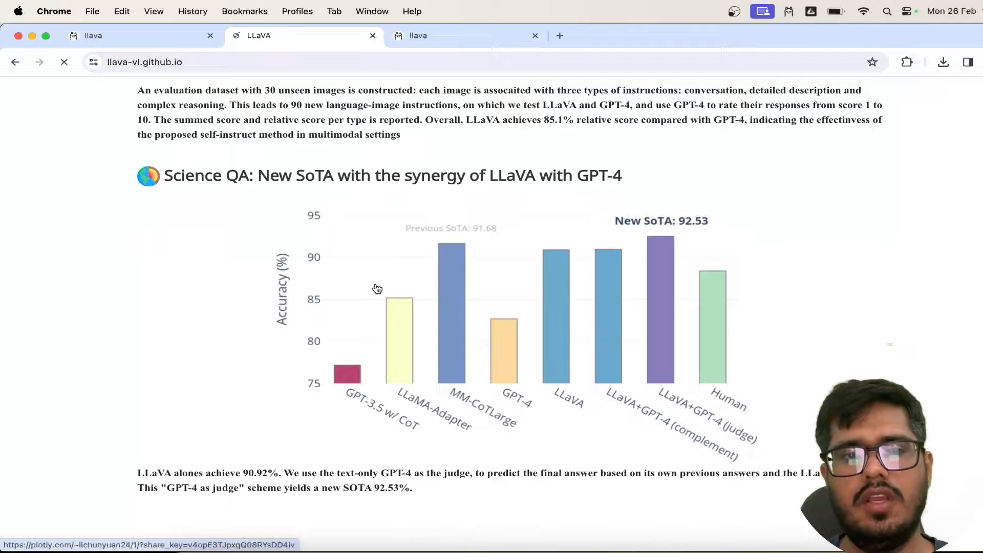
mouse_move(632, 420)
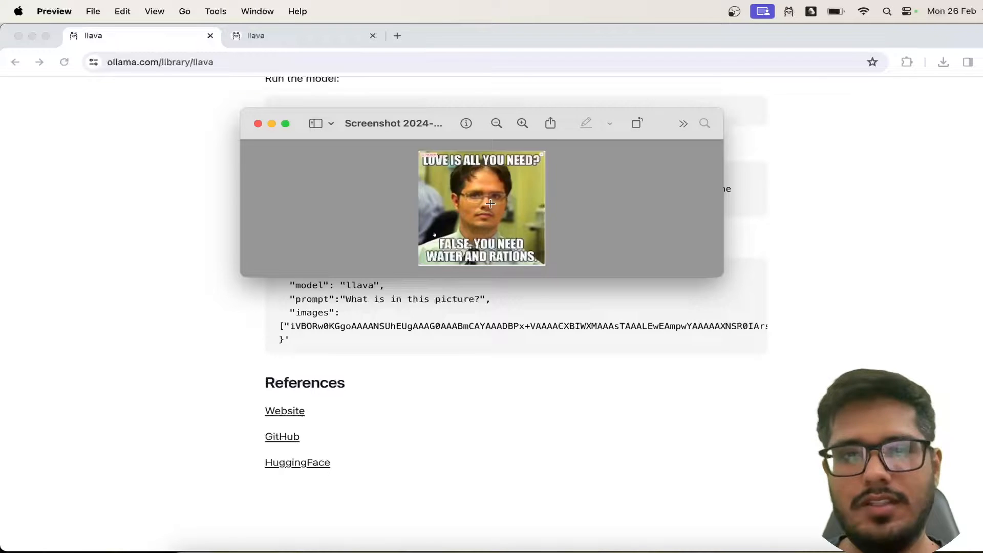
mouse_move(449, 202)
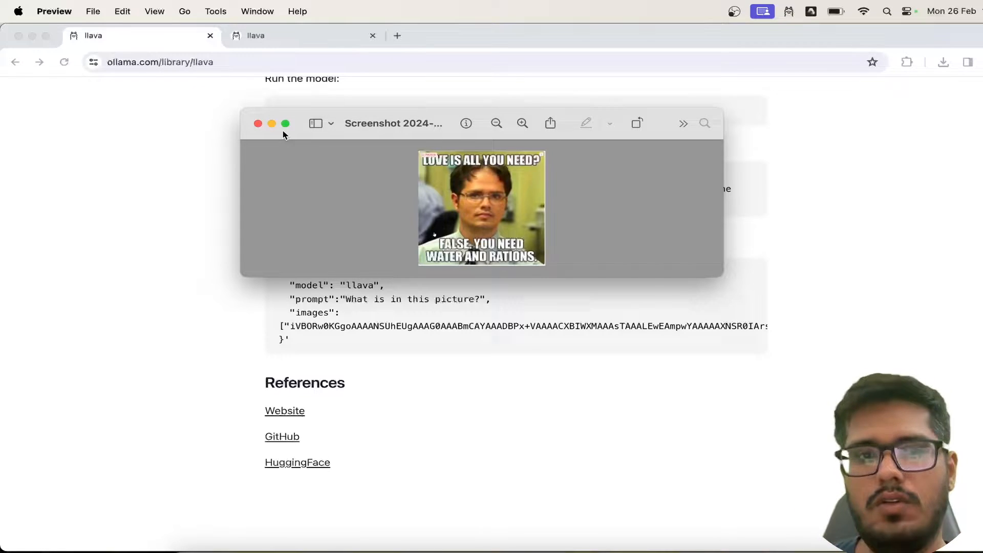
mouse_move(501, 202)
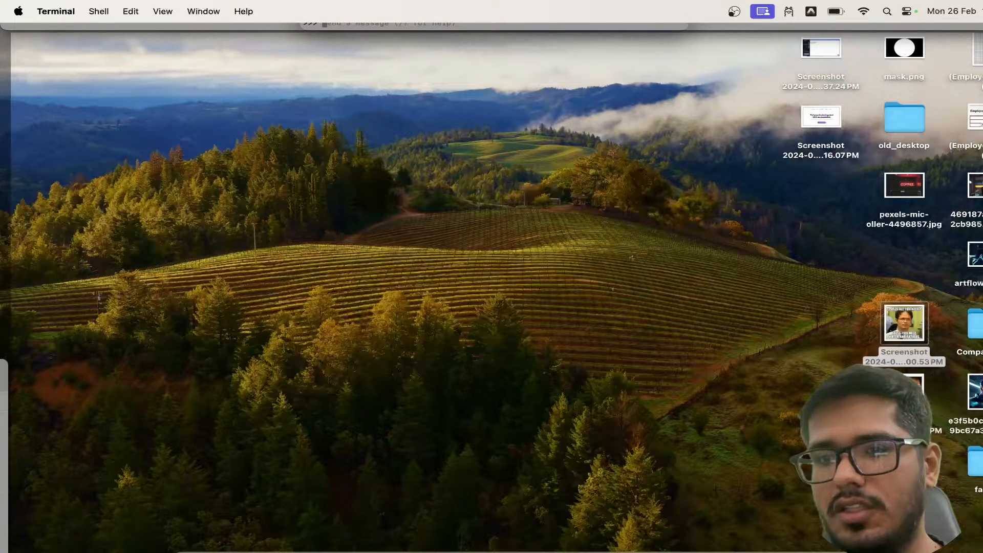
mouse_move(840, 135)
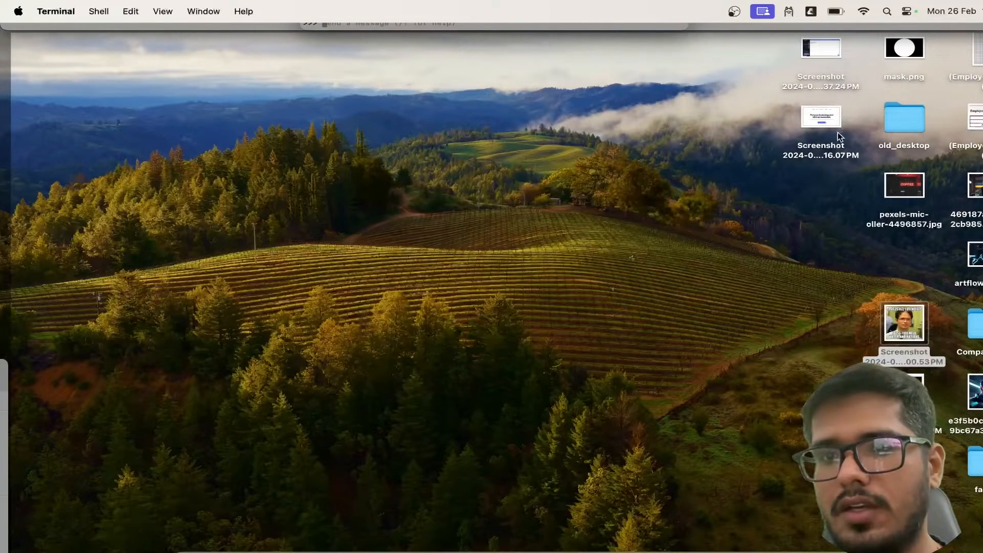
Step: Bring up the shortcut menu for the 469187…webp image on the desktop
click(967, 185)
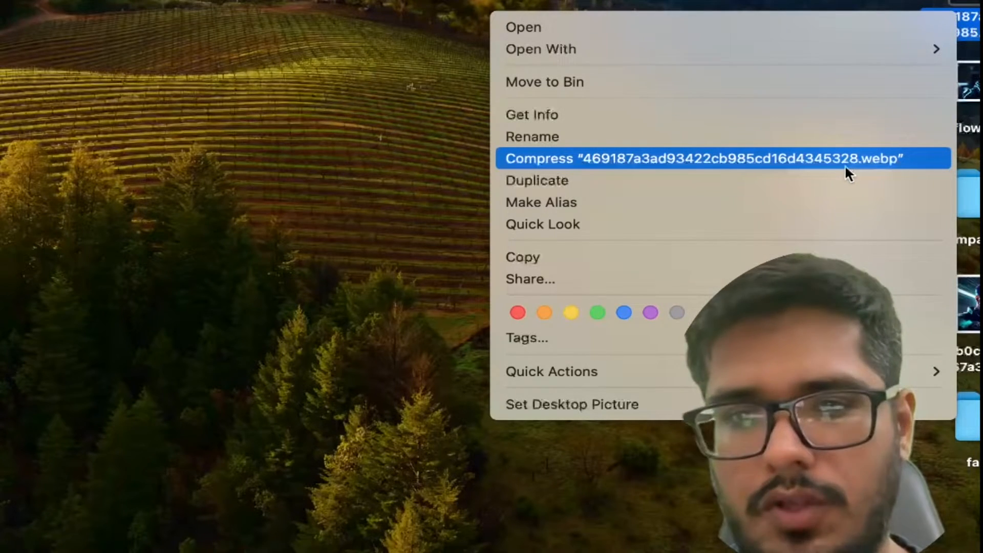
mouse_move(975, 106)
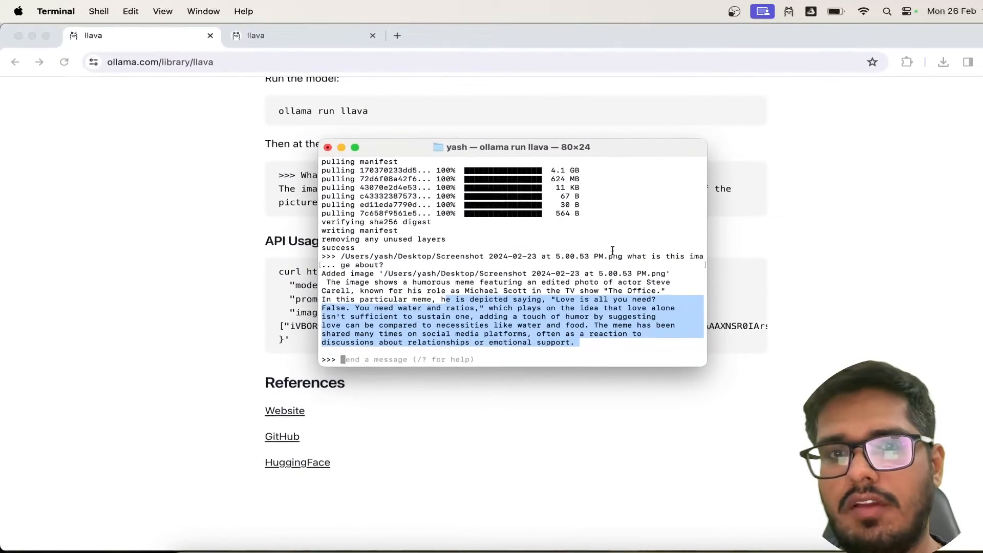
Step: Ask LLaVA 'what is this image about?' for /Users/yash/Desktop/469187a3ad93422cb985cd16d4345328.webp
text(/Users/yash/Desktop/469187a3ad93422cb985cd16d4345328.webp)
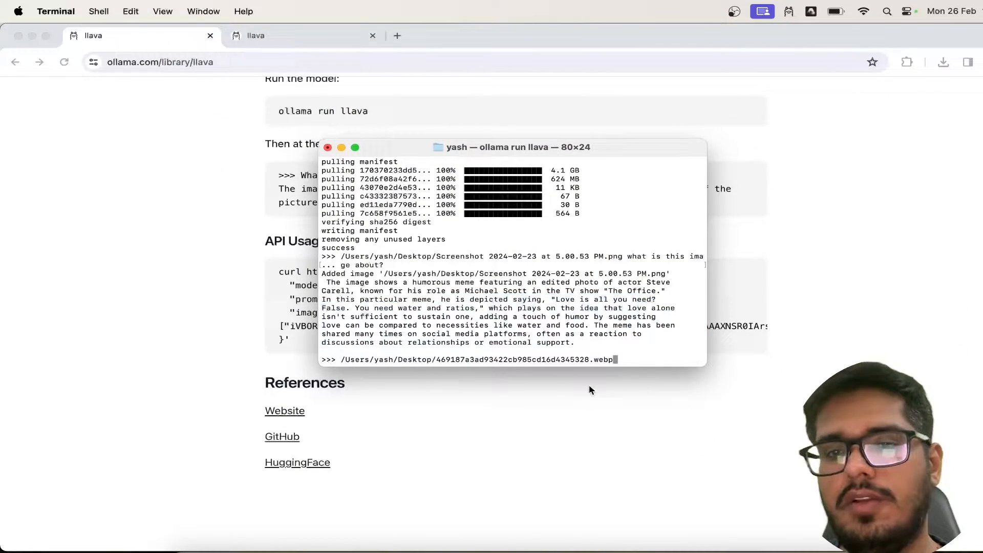
text(wha)
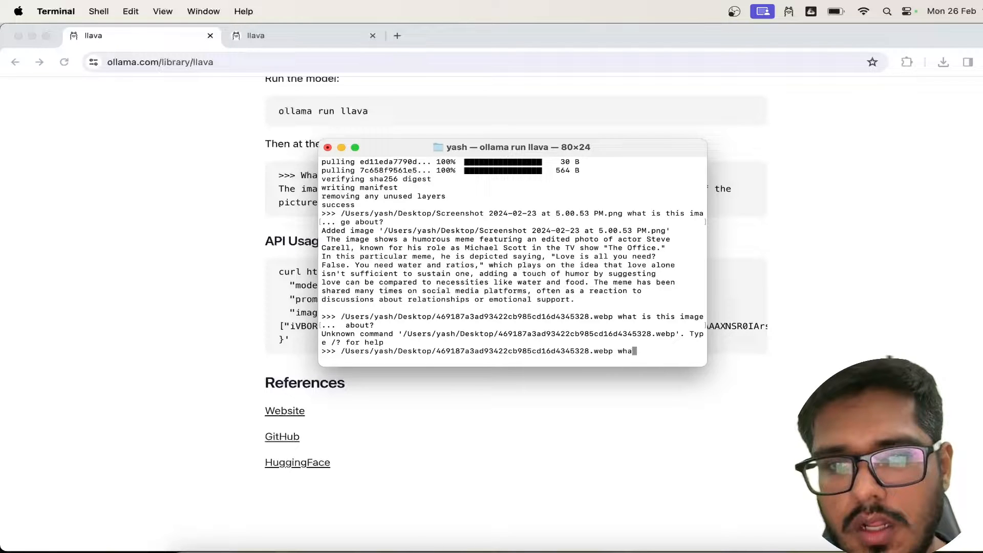
key(Backspace)
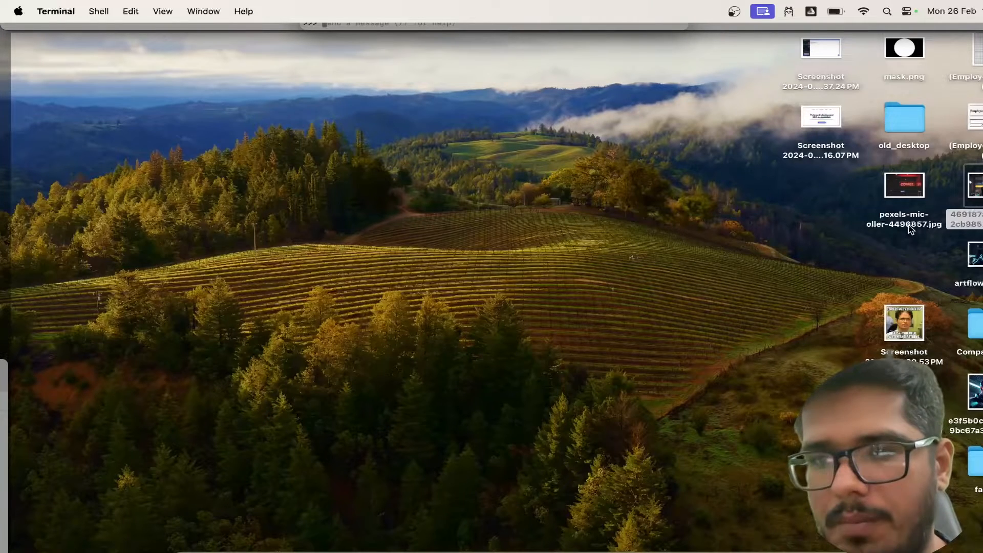
Step: View pexels-mic-oller-4496857.jpg and ask LLaVA 'what is this image about?' with its desktop path
right_click(903, 186)
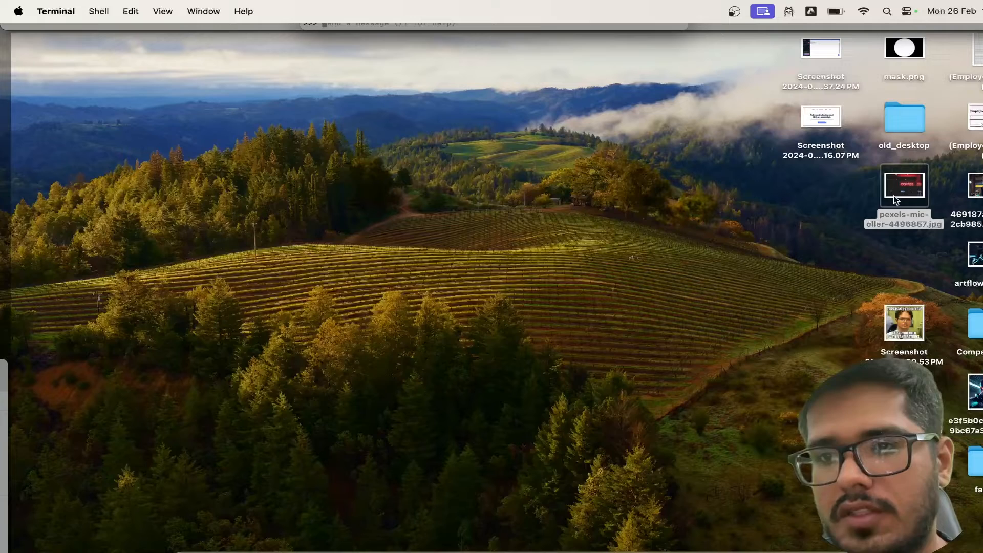
double_click(903, 185)
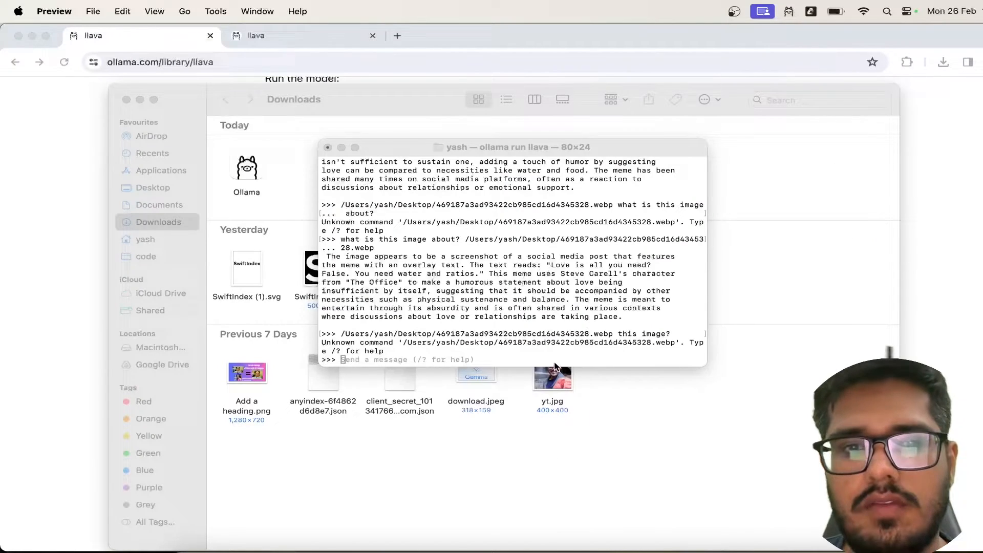
text(what is this iam)
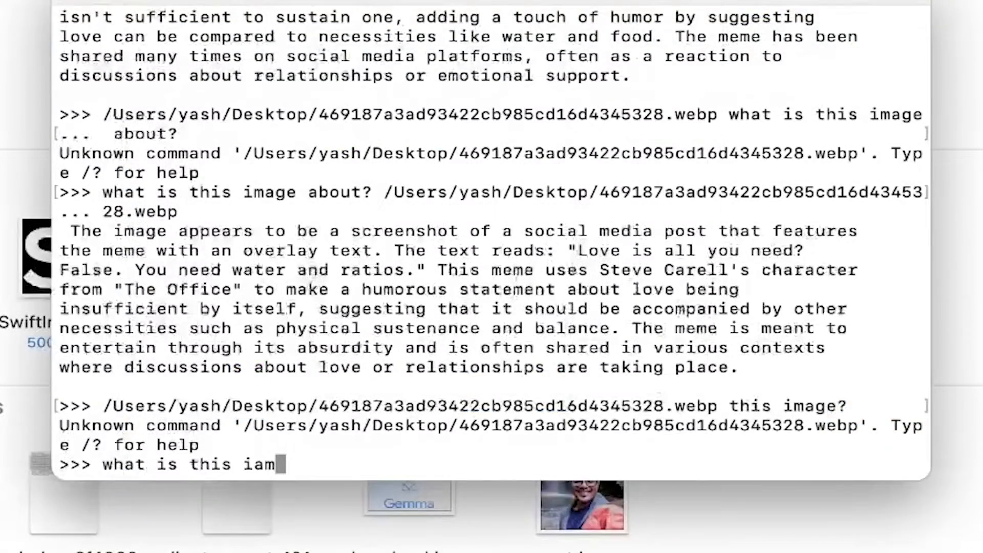
text(ge about? /Users/yash/Desktop/pexels-mic-oller-4496857.jpg)
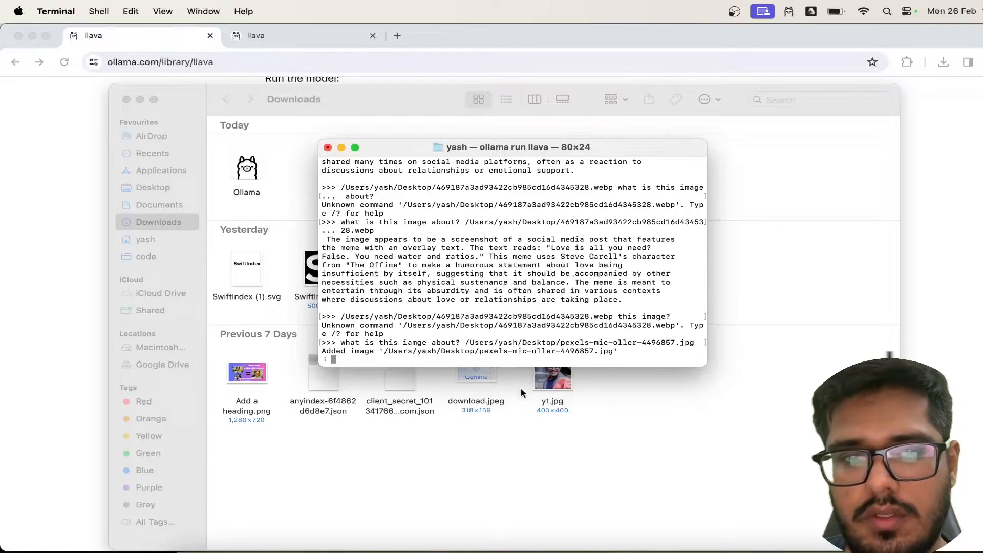
mouse_move(525, 417)
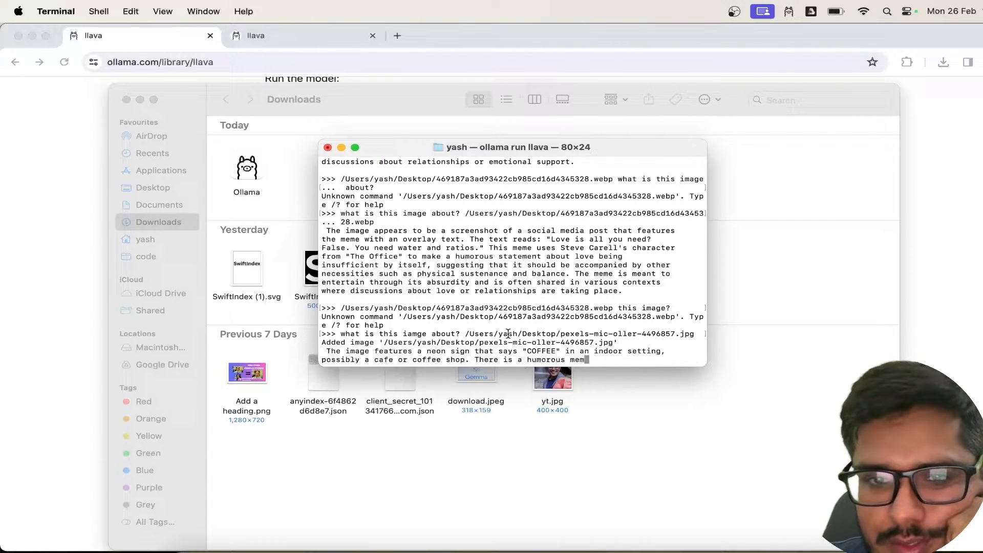
scroll(down, 3)
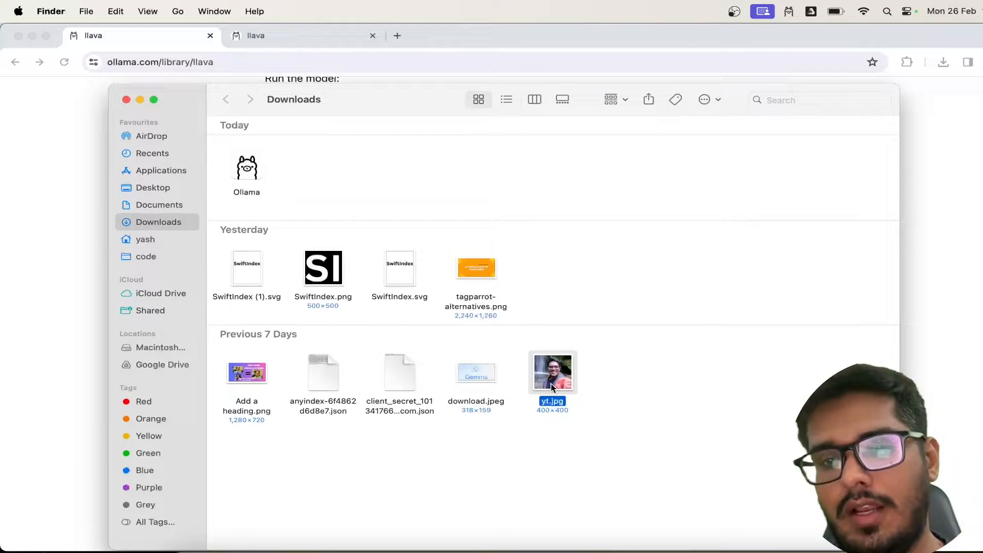
Step: Ask LLaVA about yt.jpg from Downloads, view the photo in Preview, then close it
right_click(552, 373)
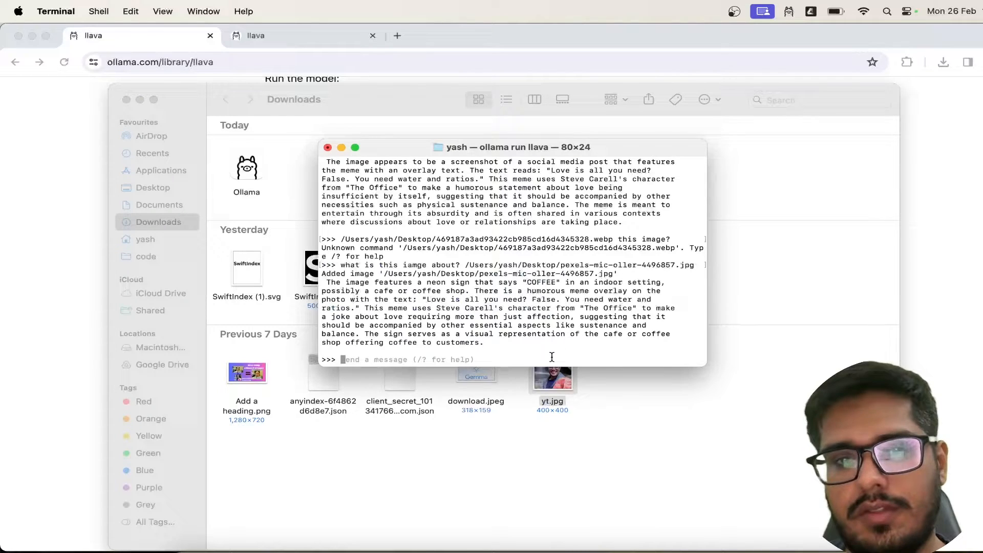
text(what is this image about? /Users/yash/Downloads/yt.jpg)
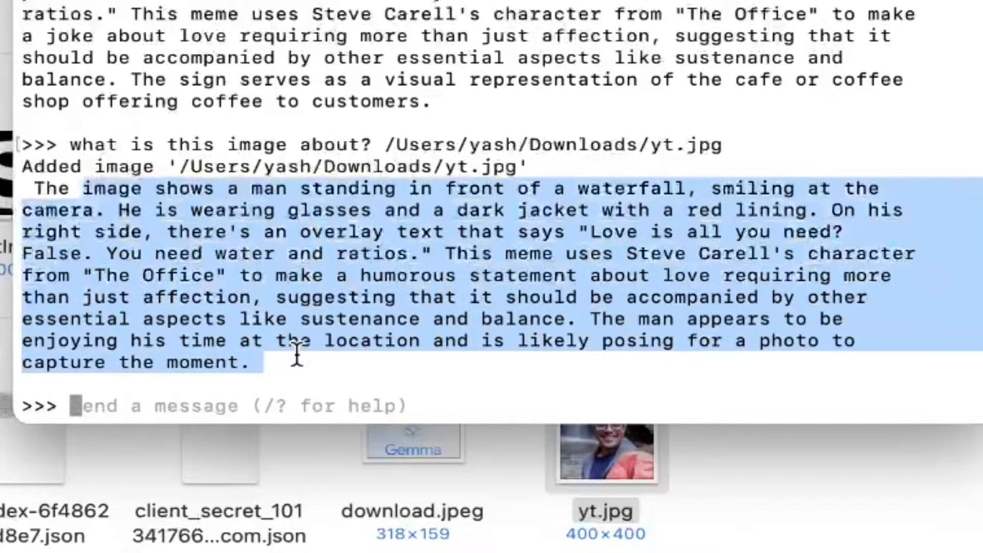
mouse_move(483, 201)
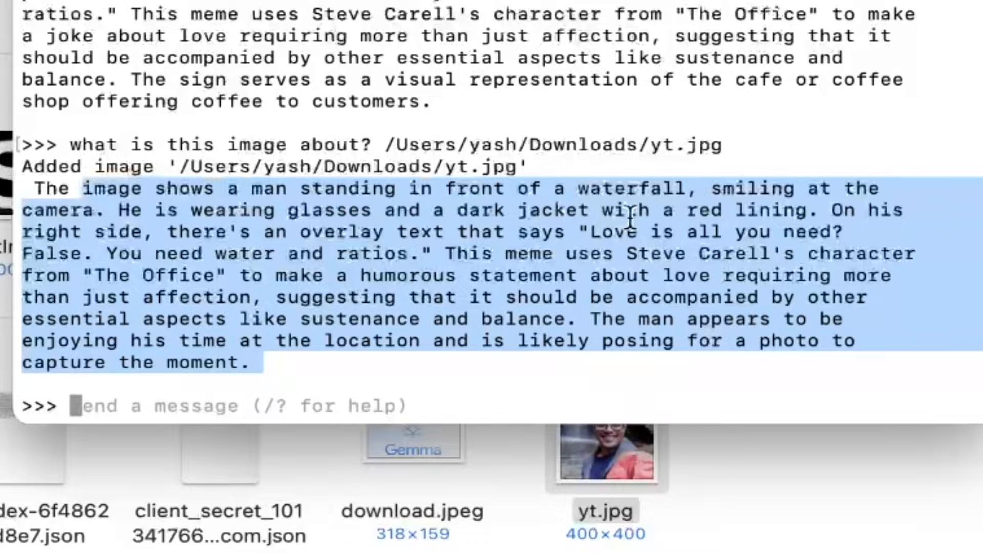
mouse_move(91, 151)
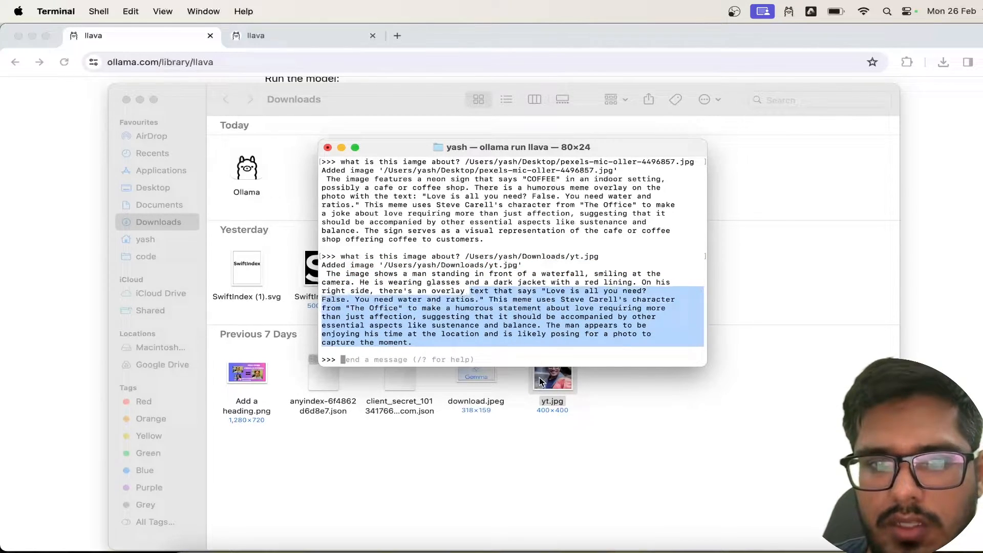
double_click(551, 371)
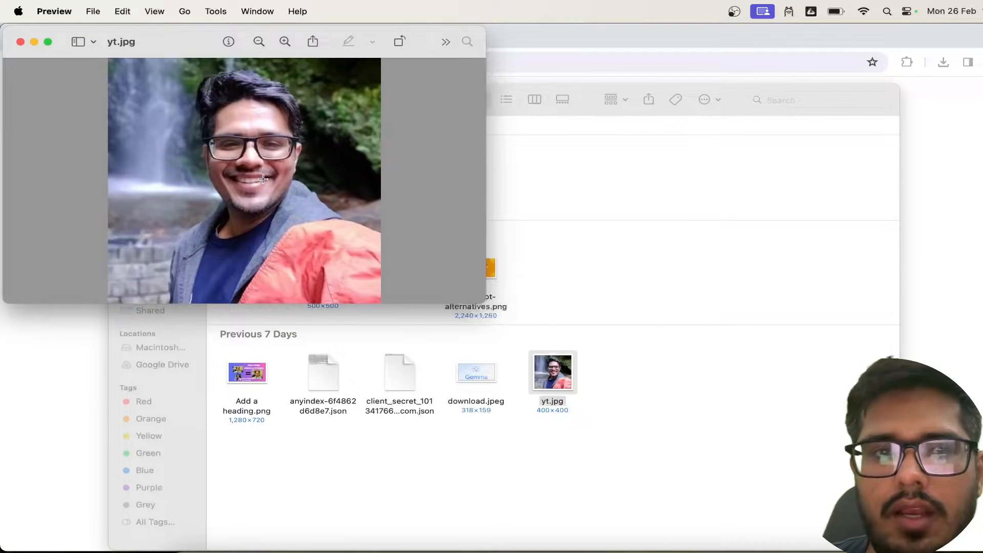
click(21, 42)
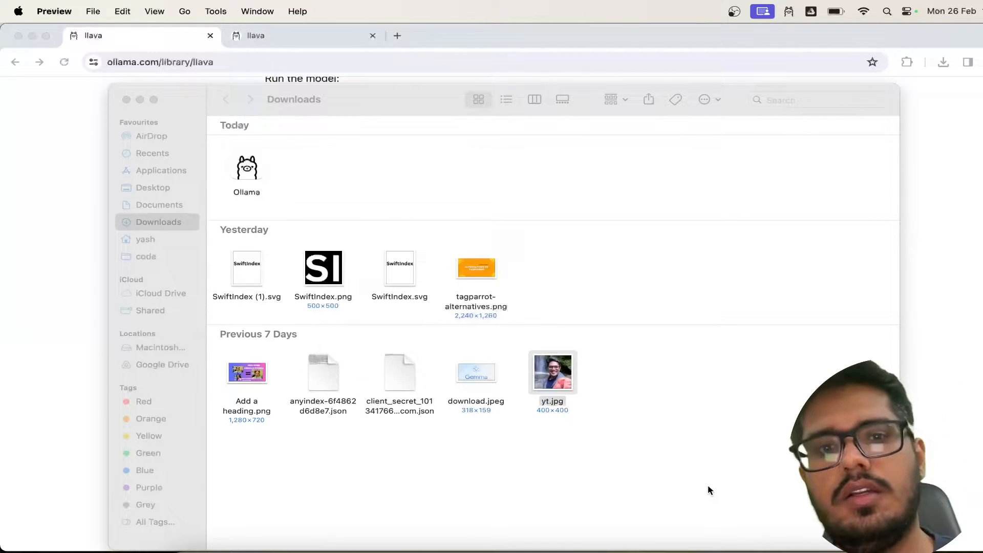
Step: Ask llava 'what is this image about' for Add a heading.png from Downloads
click(246, 372)
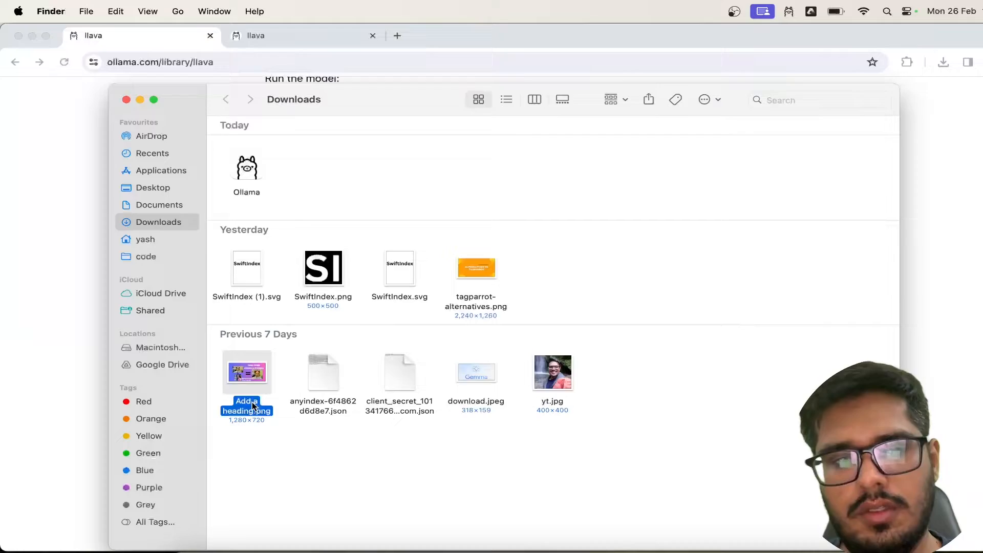
right_click(247, 372)
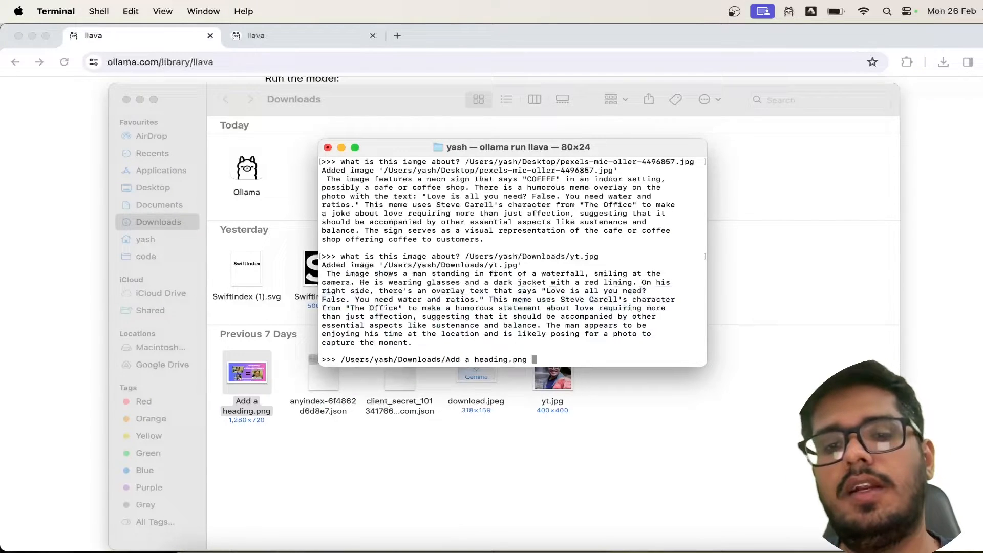
text(what is this image about)
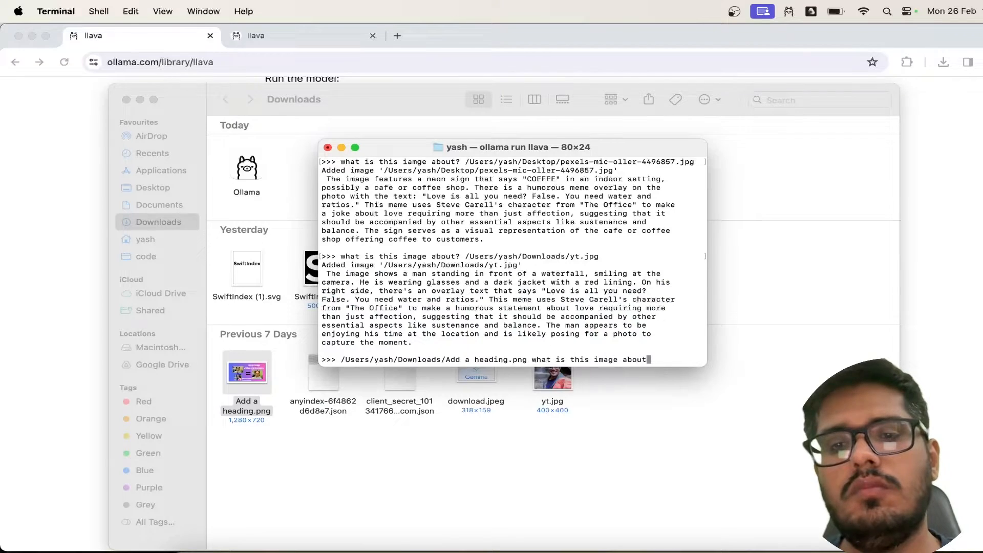
key(Return)
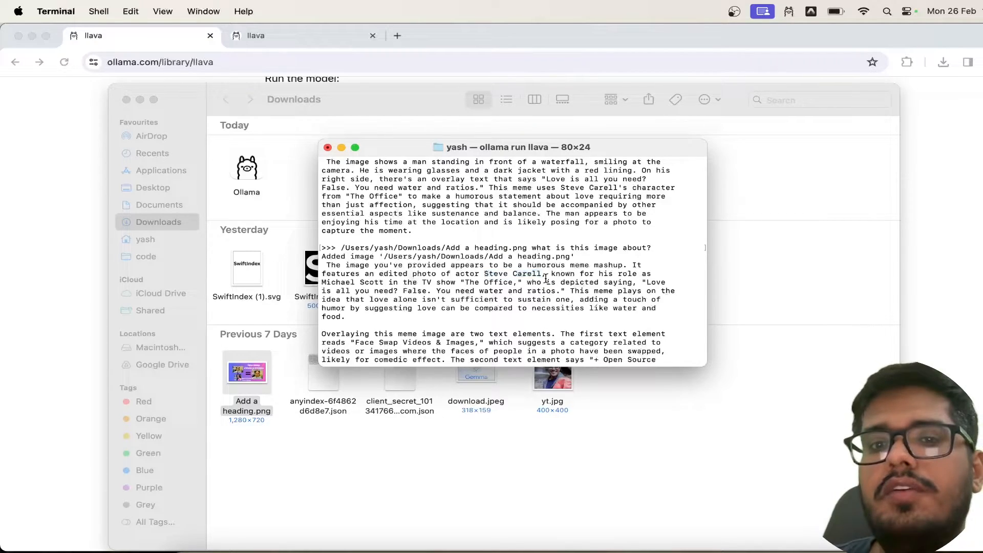
Step: Highlight the actor's name in llava's answer and view Add a heading.png in Preview
double_click(512, 274)
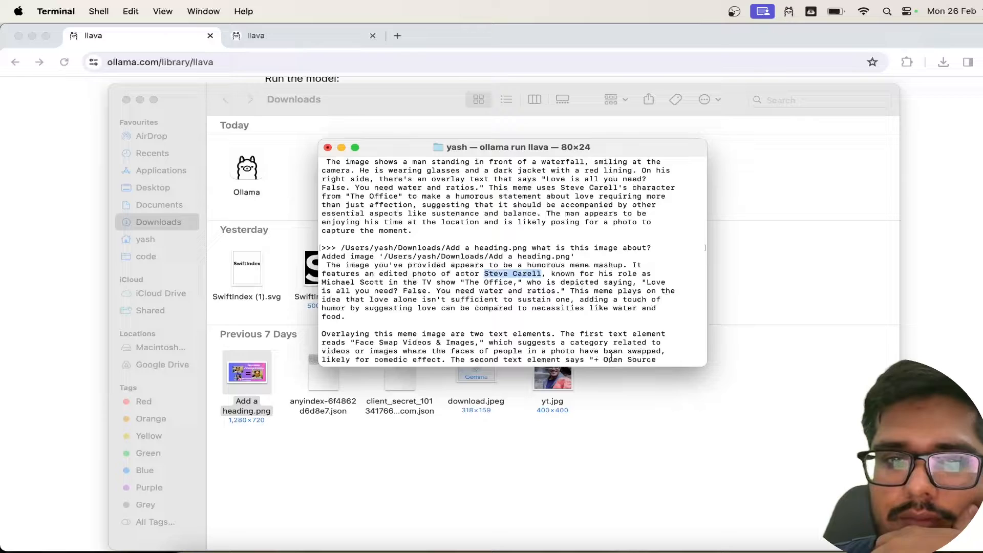
scroll(down, 3)
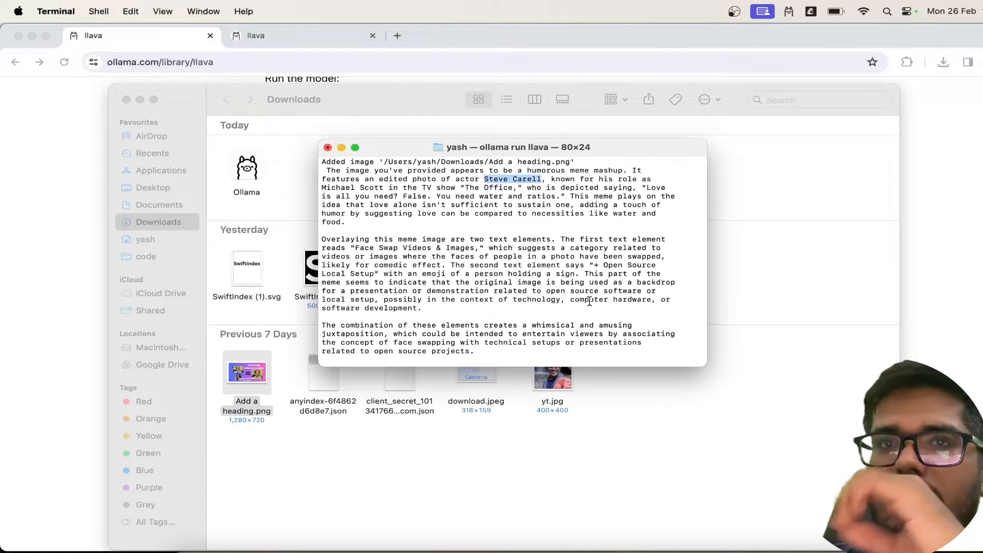
double_click(247, 372)
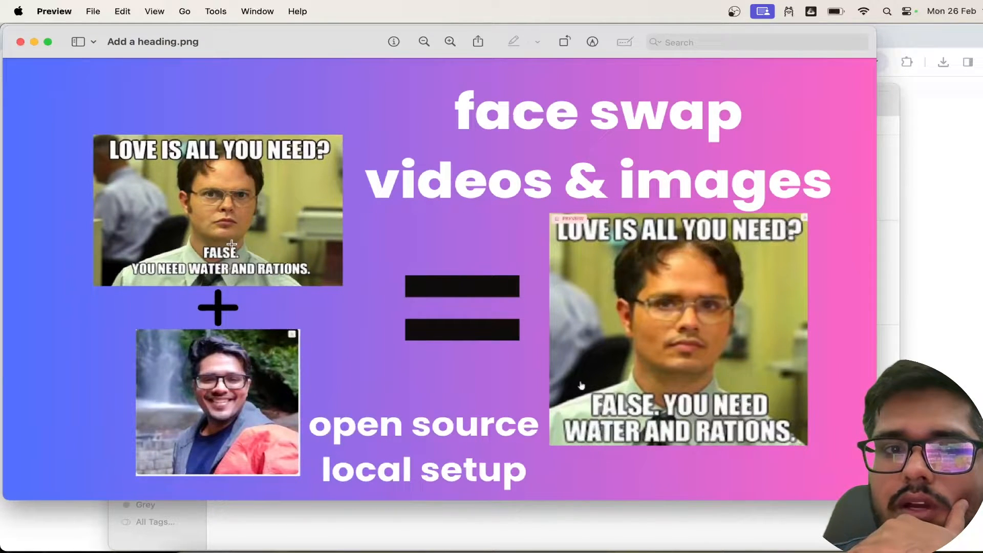
mouse_move(656, 301)
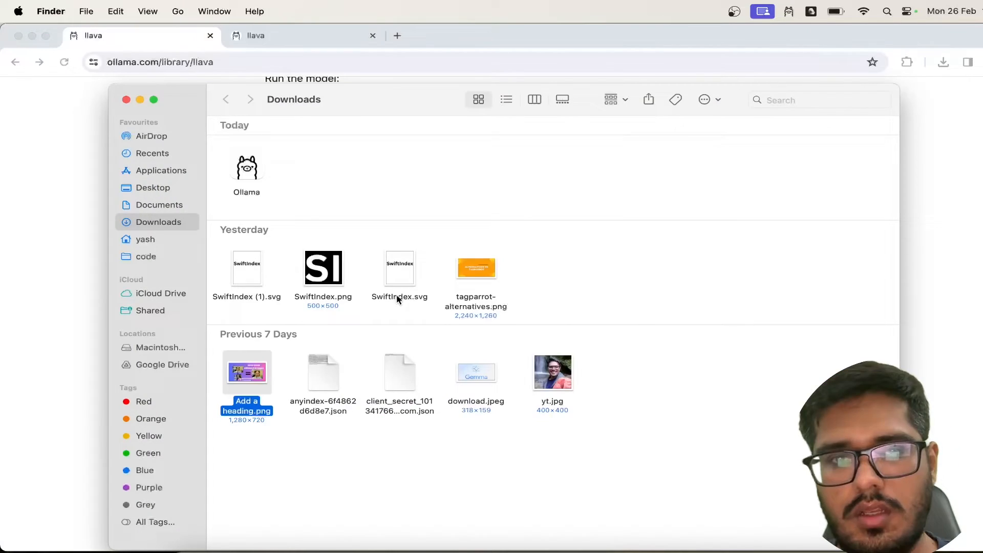
Step: Ask llava 'what is this' about /Users/yash/Downloads/SwiftIndex.png and read its answer
click(323, 269)
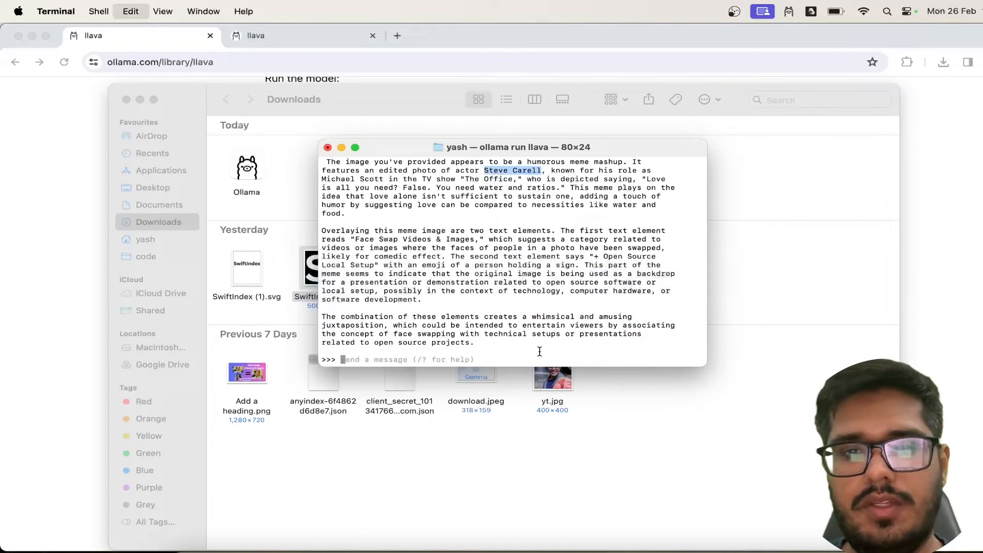
text(/Users/yash/Downloads/SwiftIndex.png what is this)
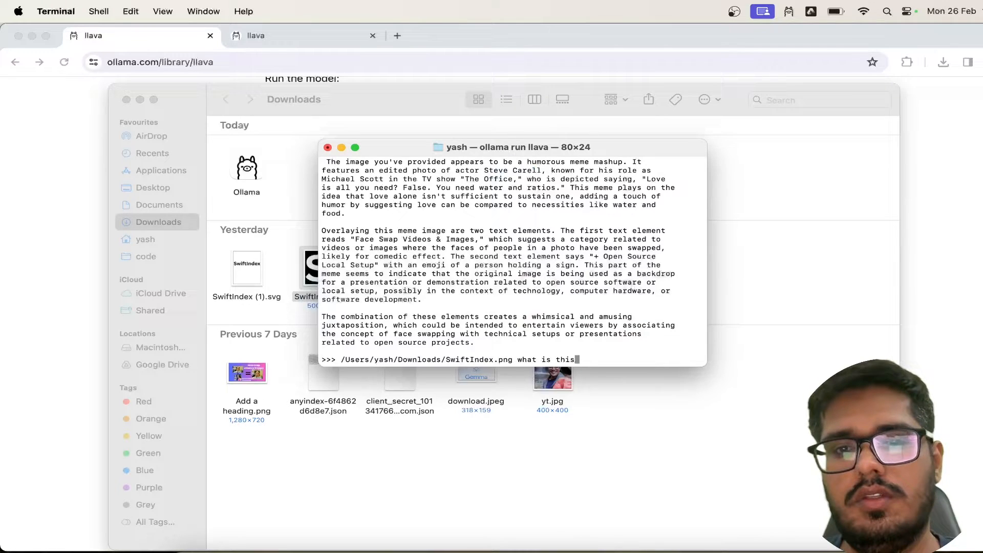
key(Return)
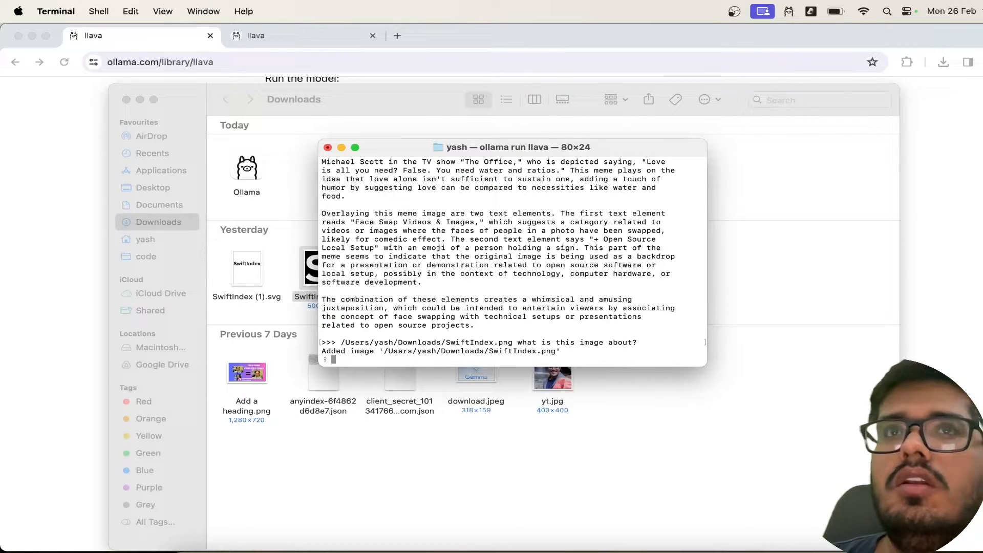
scroll(down, 3)
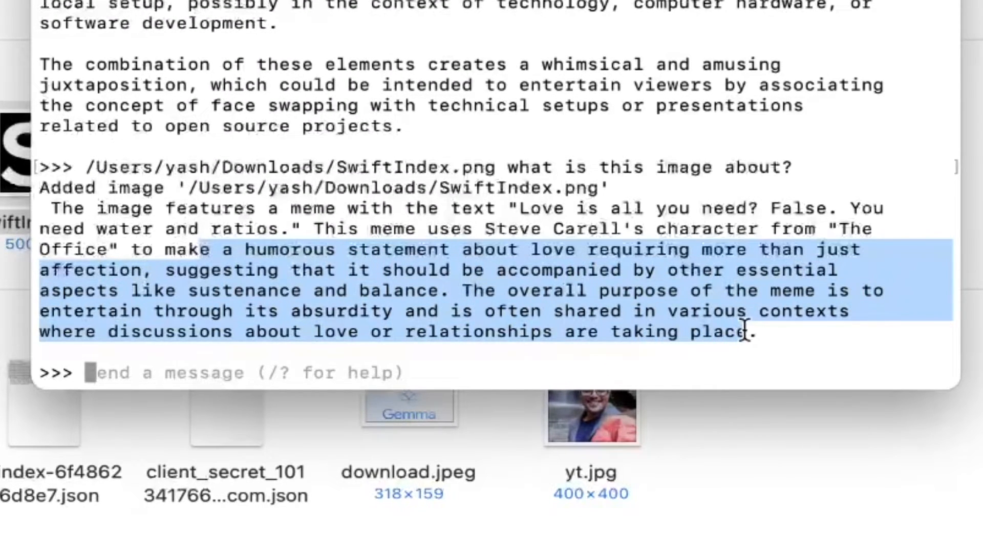
click(731, 376)
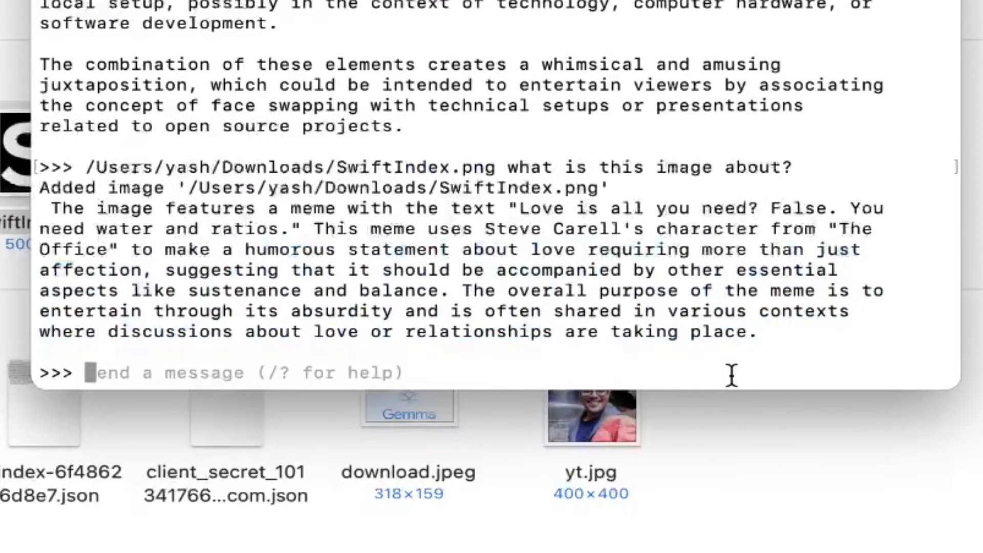
Step: Exit with /bye, rerun 'ollama run llava', and resend the SwiftIndex.png question
key(Return)
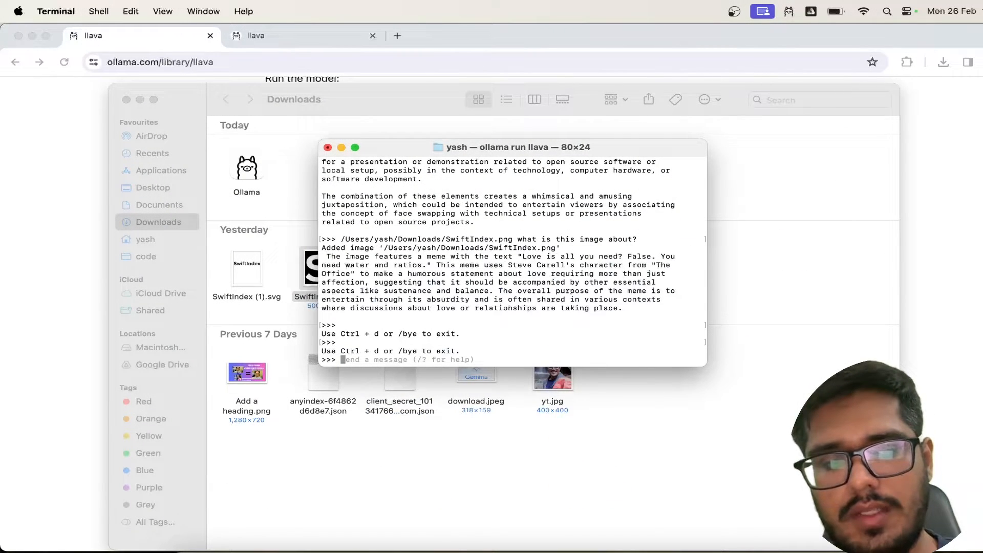
text(/)
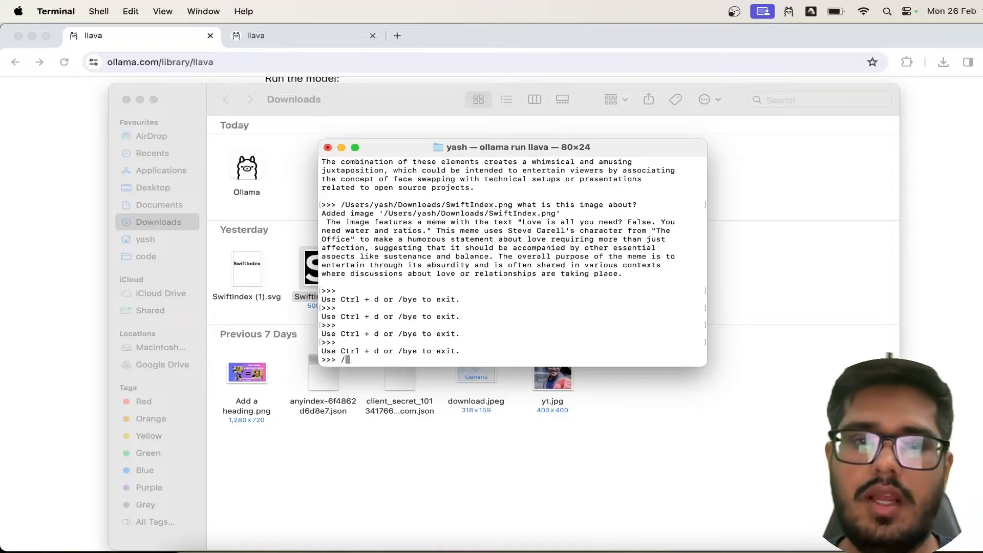
text(bye)
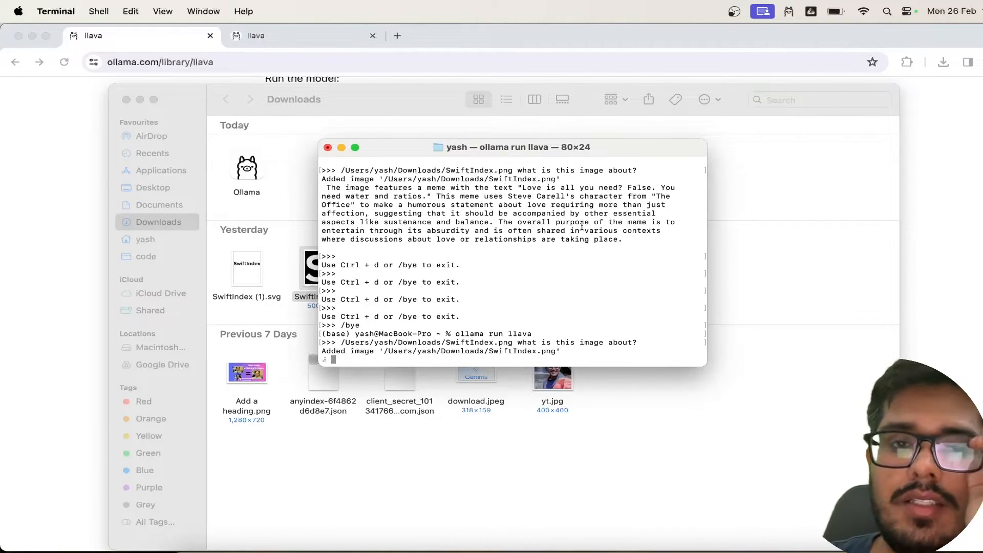
scroll(down, 3)
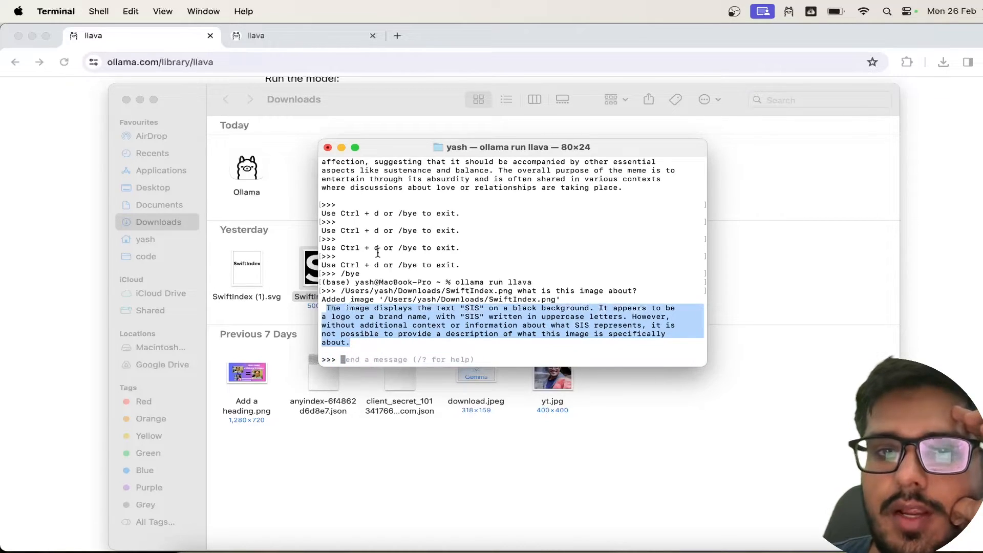
scroll(down, 3)
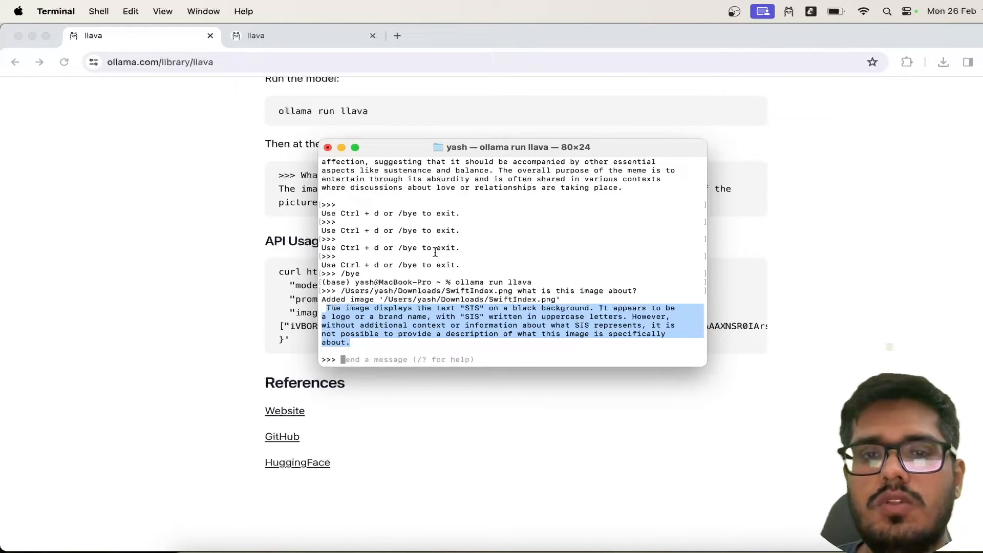
text(/)
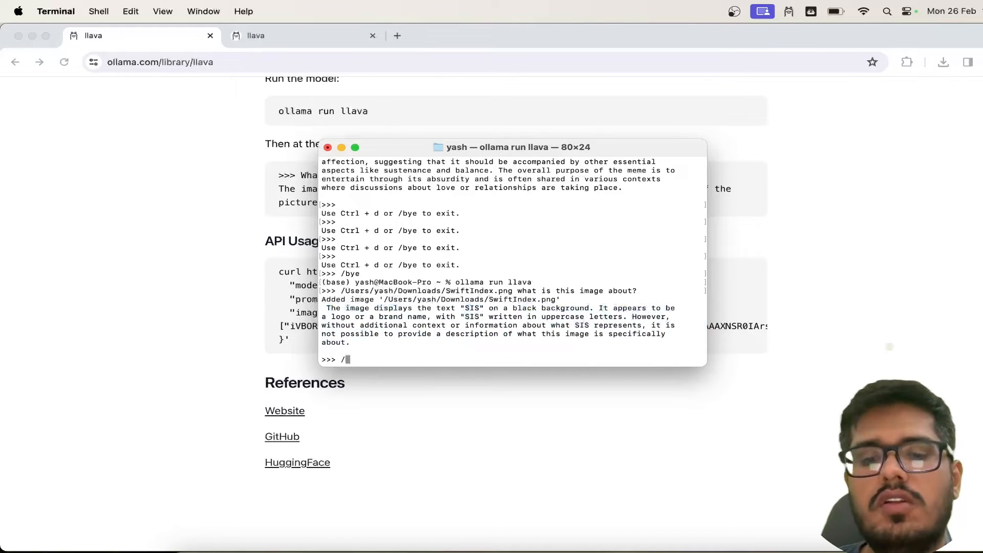
Step: In Chrome, go to ollama.com/library and select the llava entry
key(Return)
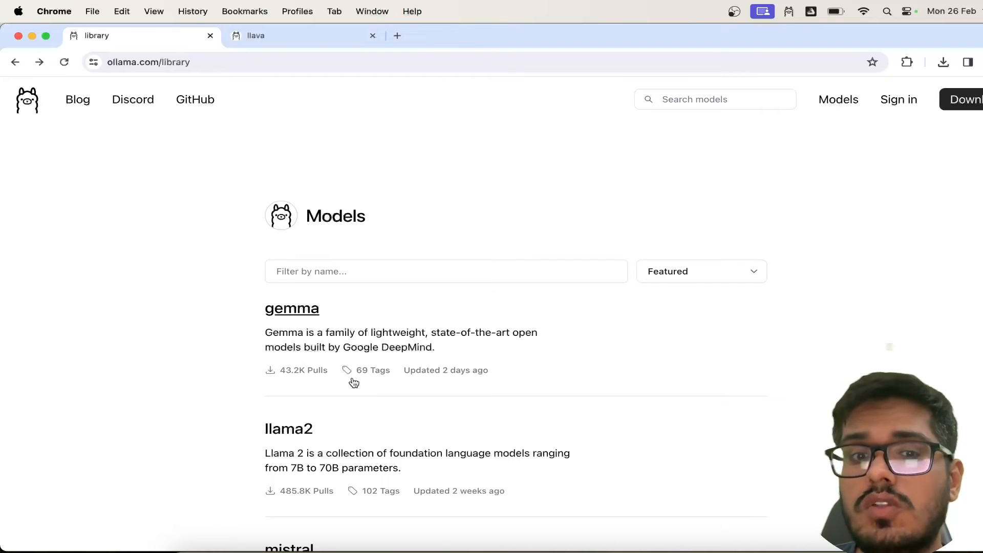
click(281, 395)
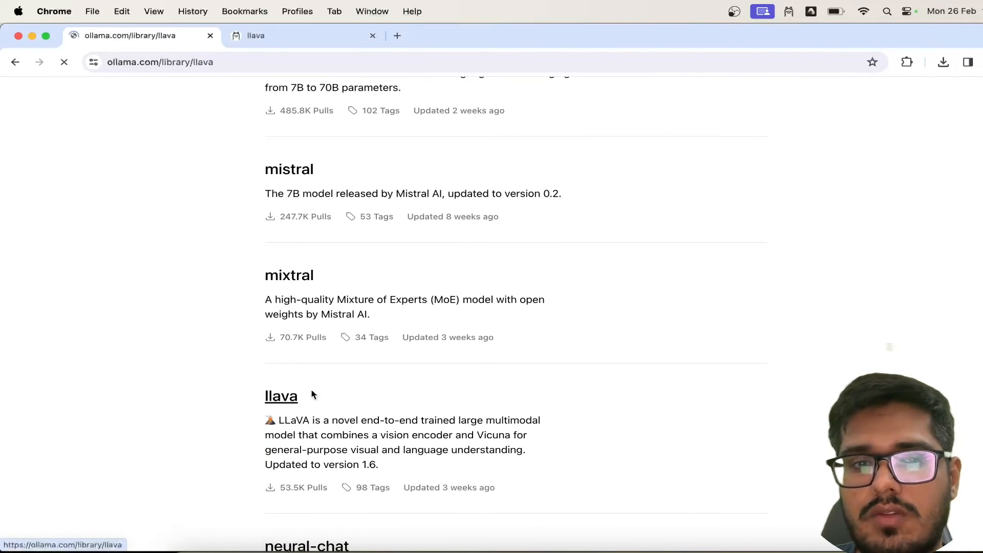
click(281, 395)
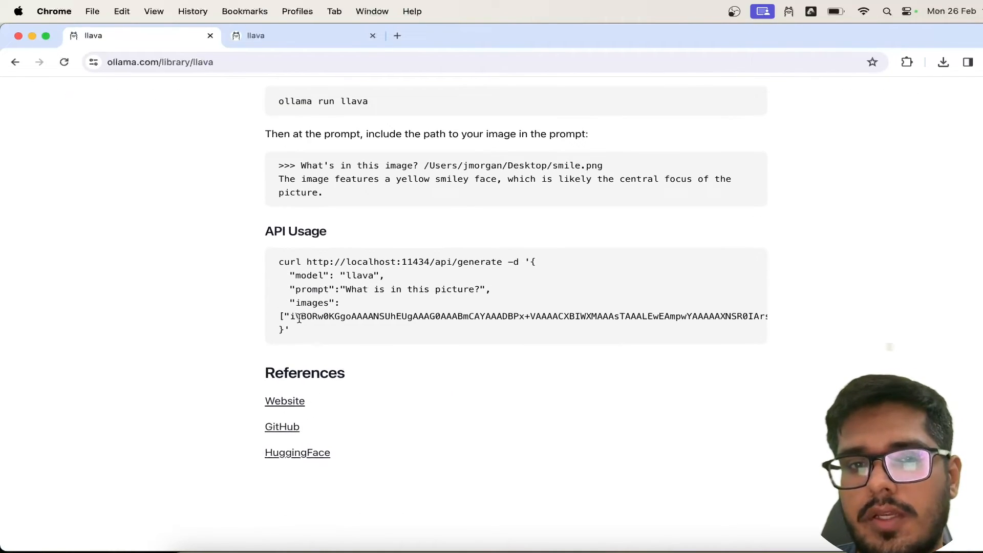